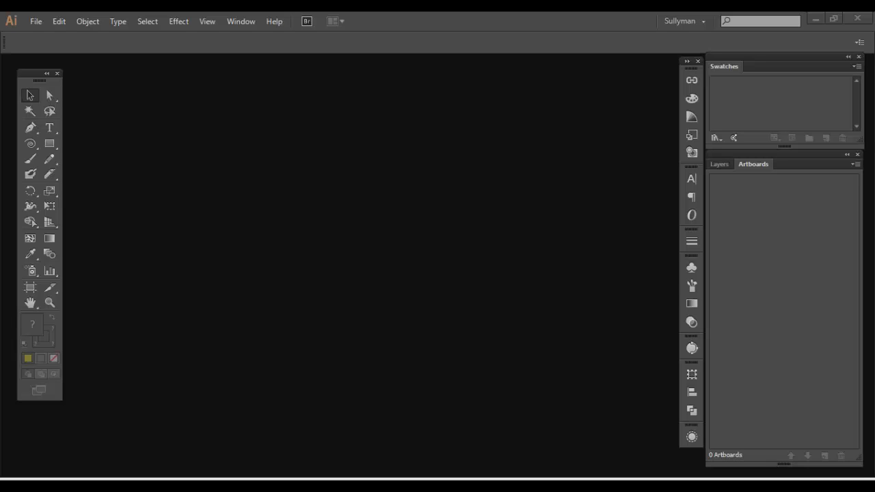
pyautogui.moveTo(367, 369)
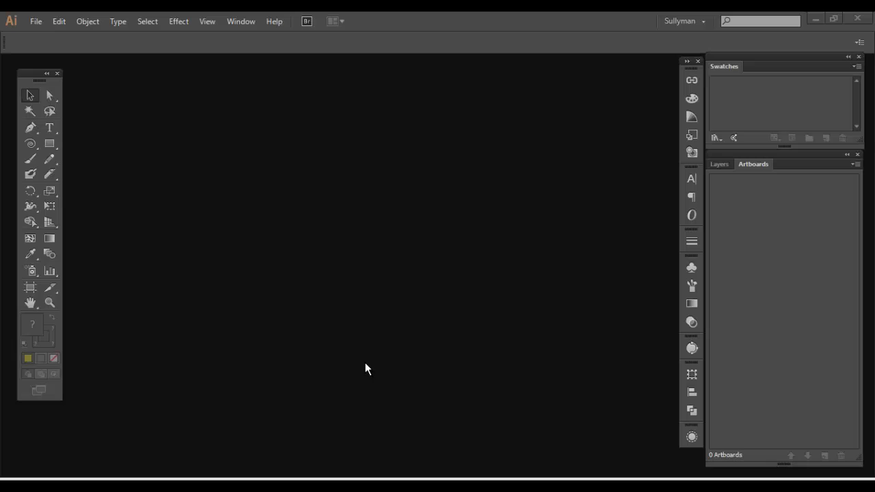
pyautogui.moveTo(354, 350)
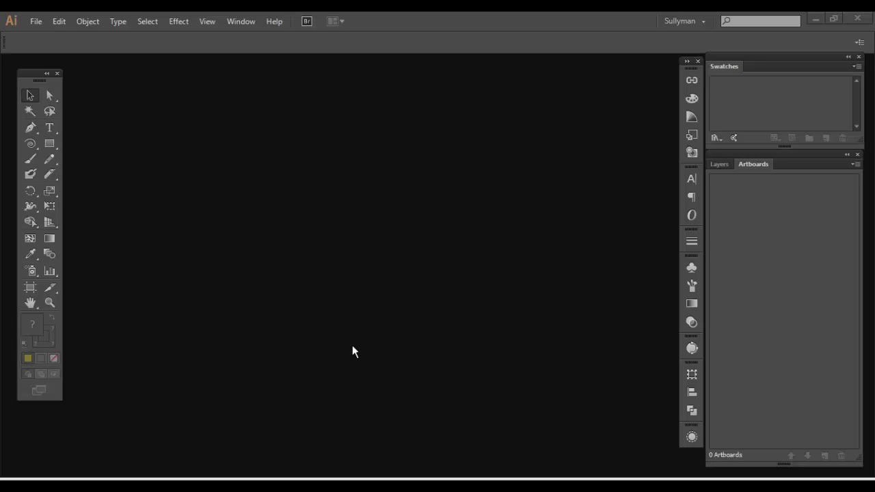
pyautogui.moveTo(95, 89)
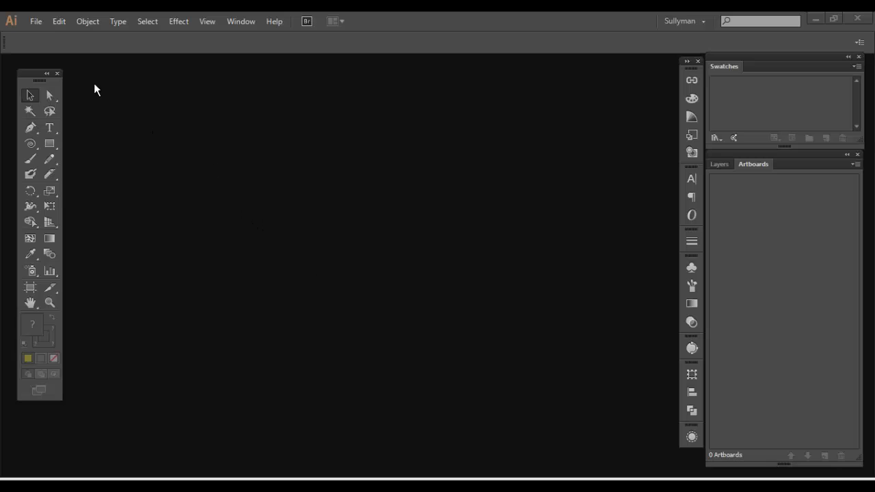
# - Begin a new document named 'New Doc' with the artboard count at 1
pyautogui.click(35, 22)
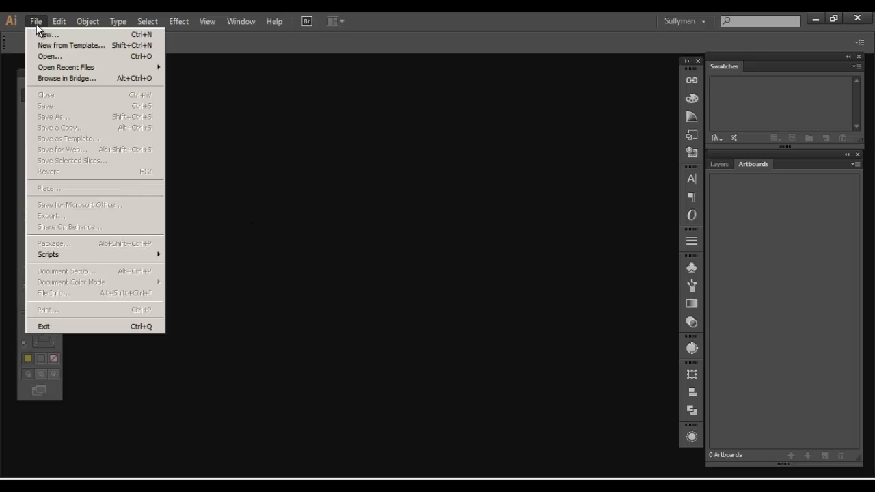
pyautogui.click(49, 34)
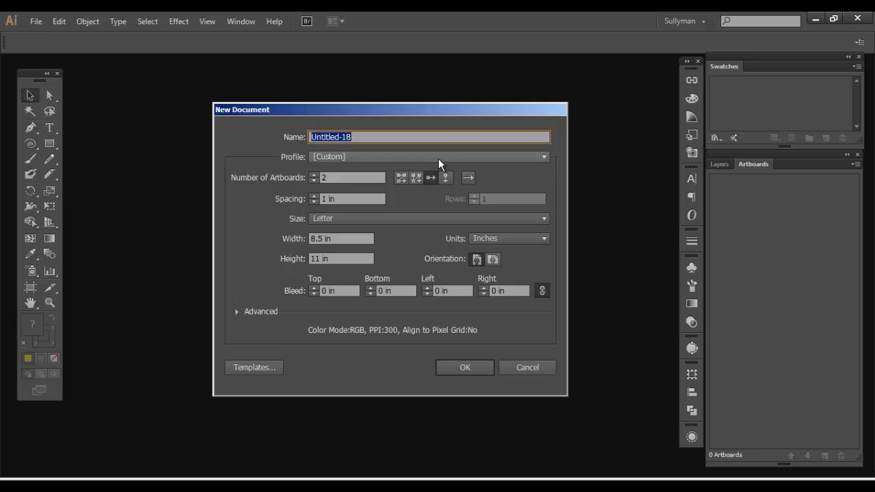
pyautogui.moveTo(432, 178)
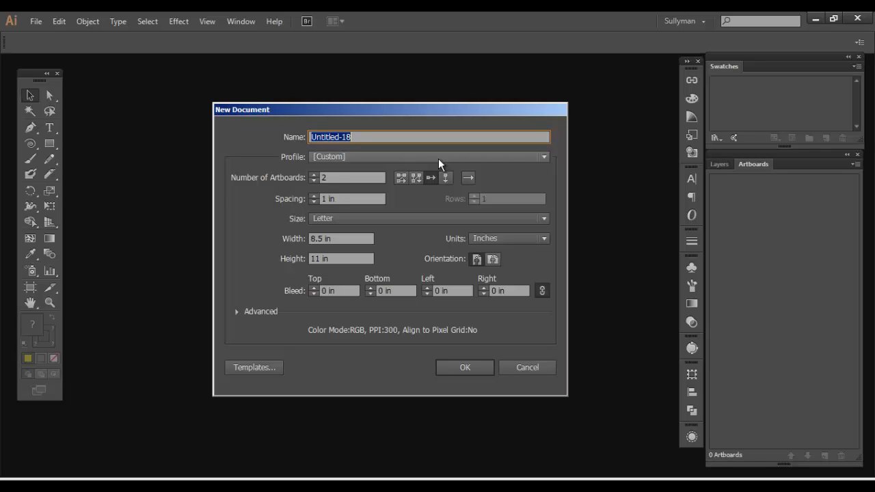
pyautogui.write('New')
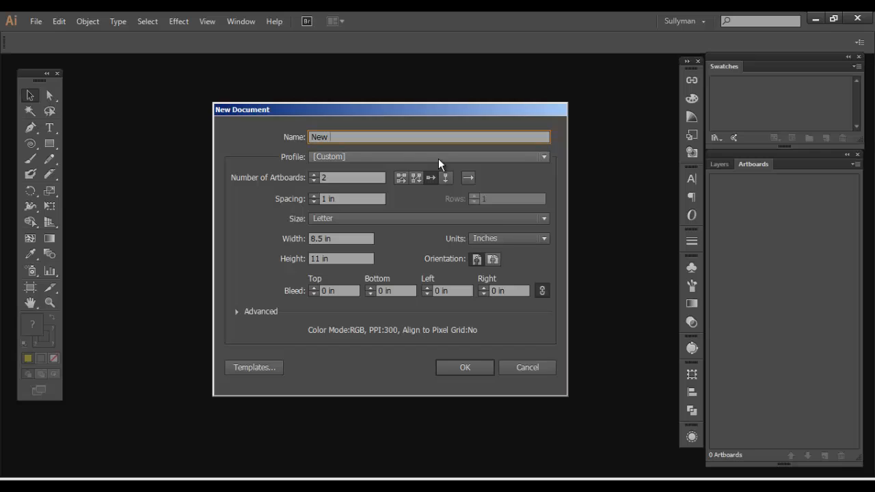
pyautogui.write('Doc')
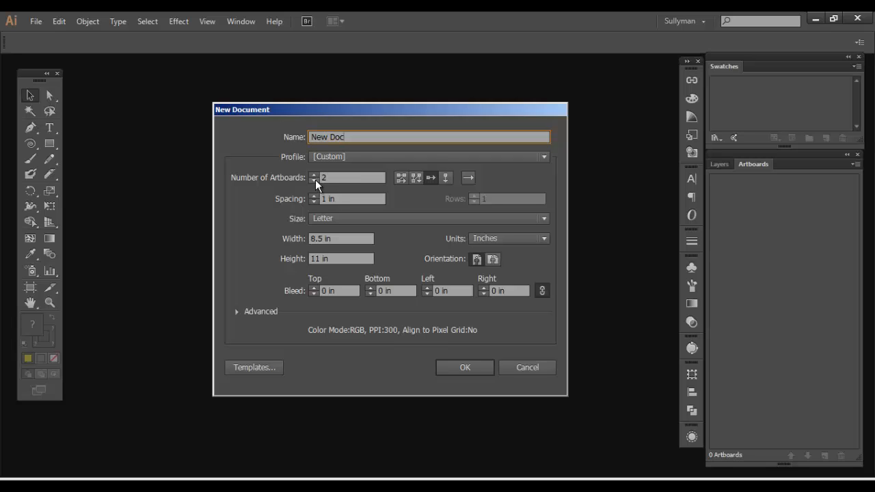
pyautogui.click(314, 180)
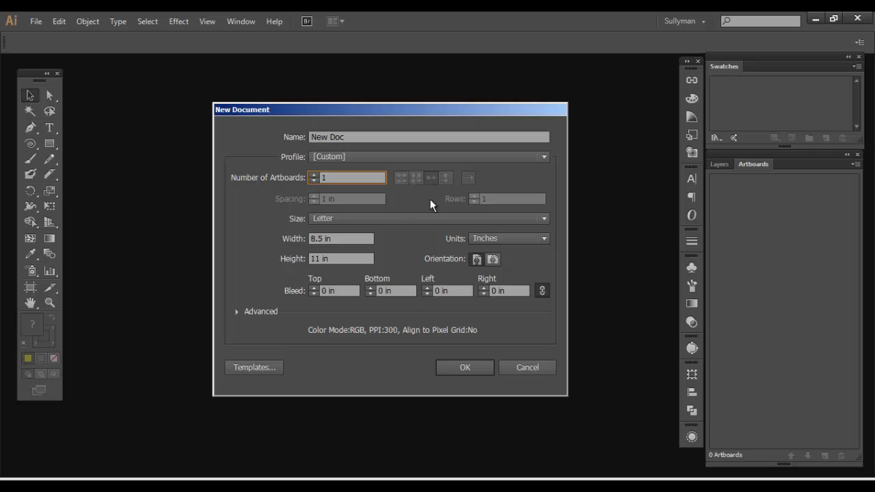
# - Set 2 artboards and try the Grid by Row and single-column layouts
pyautogui.click(315, 175)
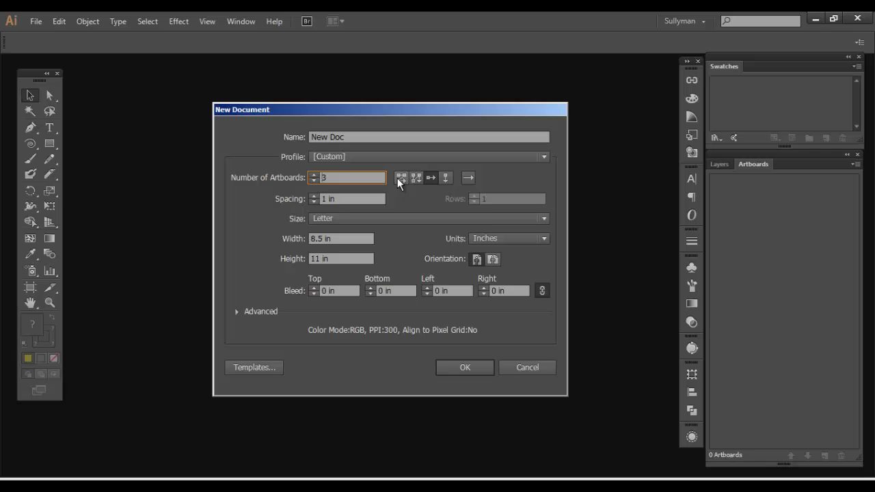
pyautogui.click(313, 180)
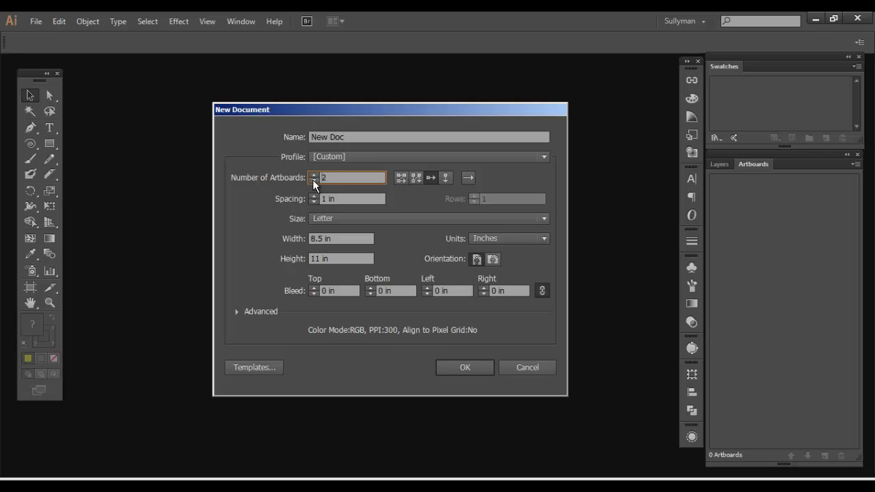
pyautogui.click(416, 178)
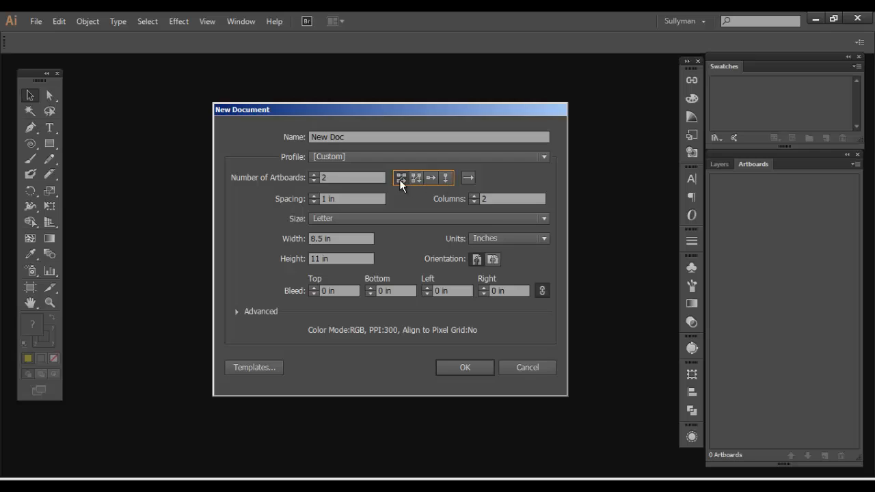
pyautogui.moveTo(402, 178)
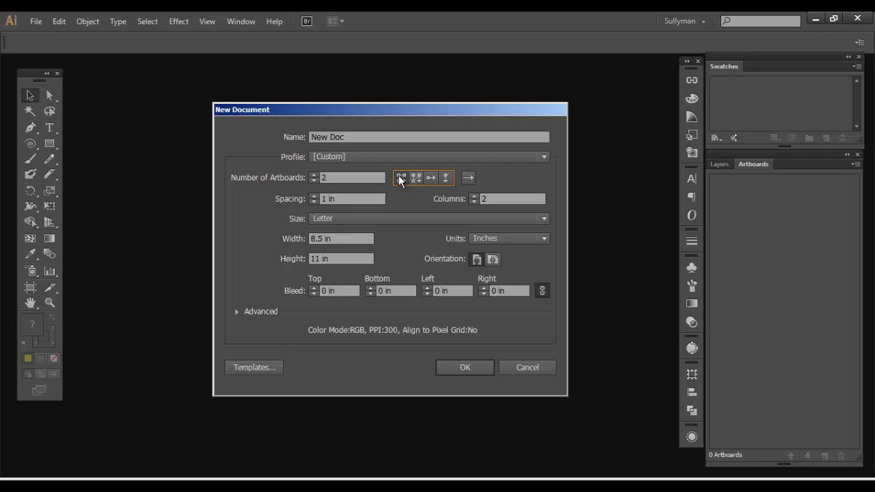
pyautogui.moveTo(403, 186)
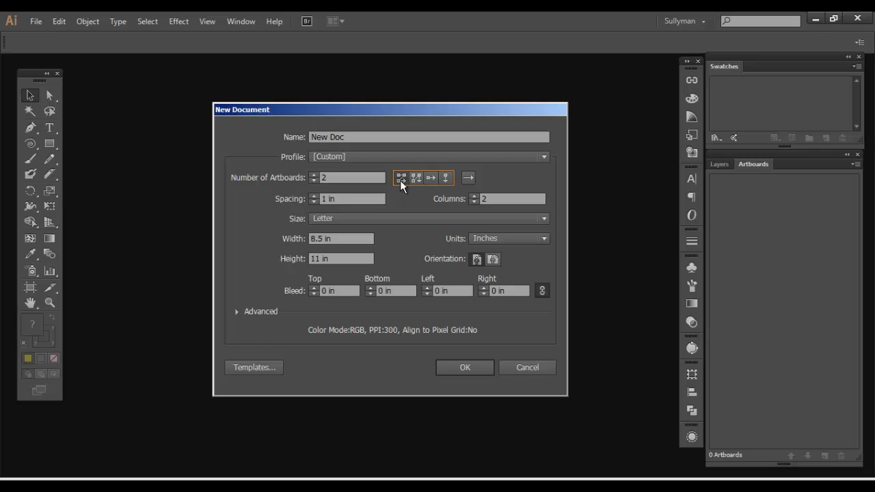
pyautogui.moveTo(417, 178)
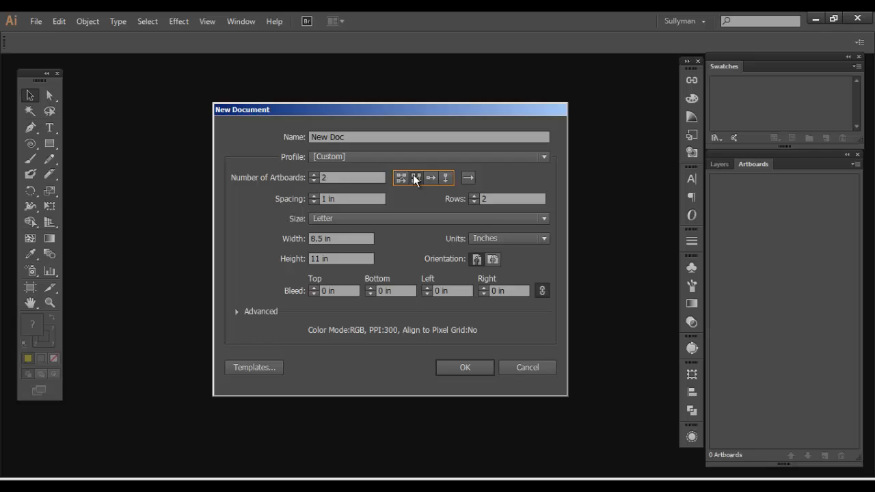
pyautogui.moveTo(416, 178)
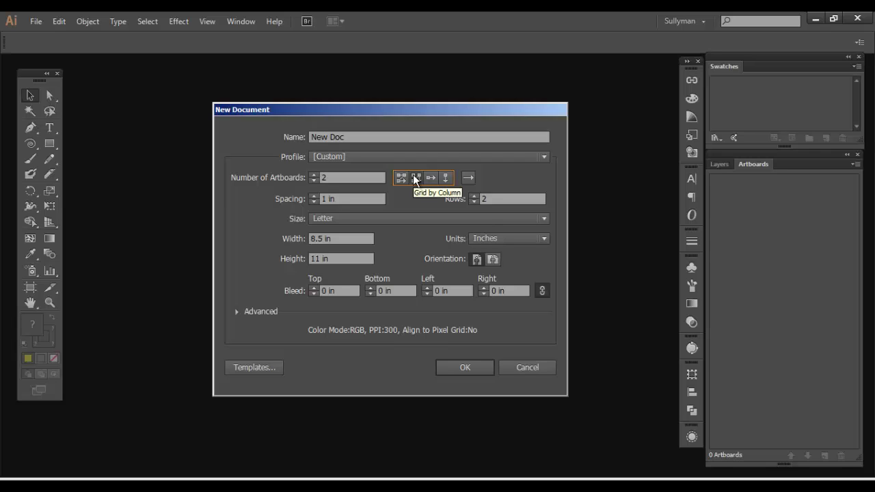
pyautogui.moveTo(419, 181)
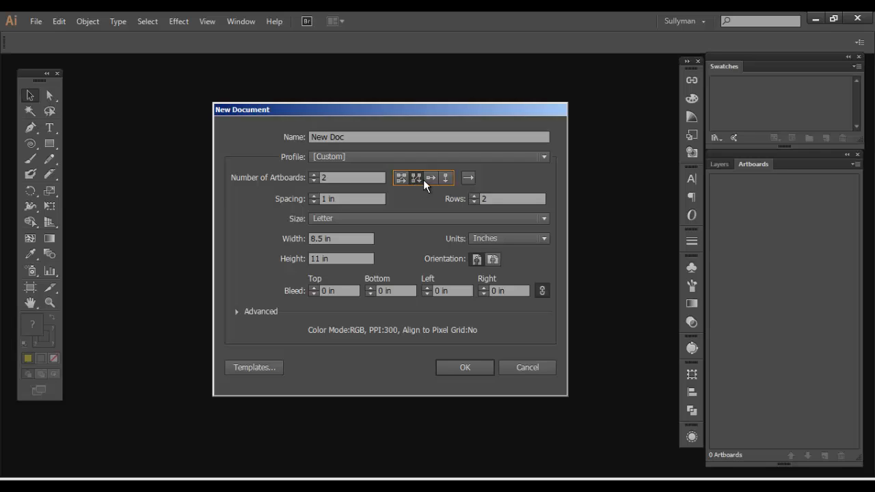
pyautogui.moveTo(431, 180)
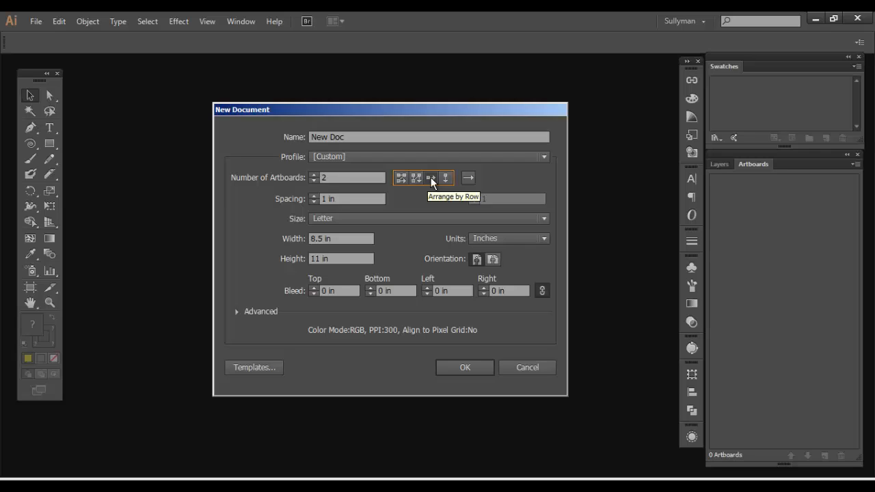
pyautogui.click(446, 177)
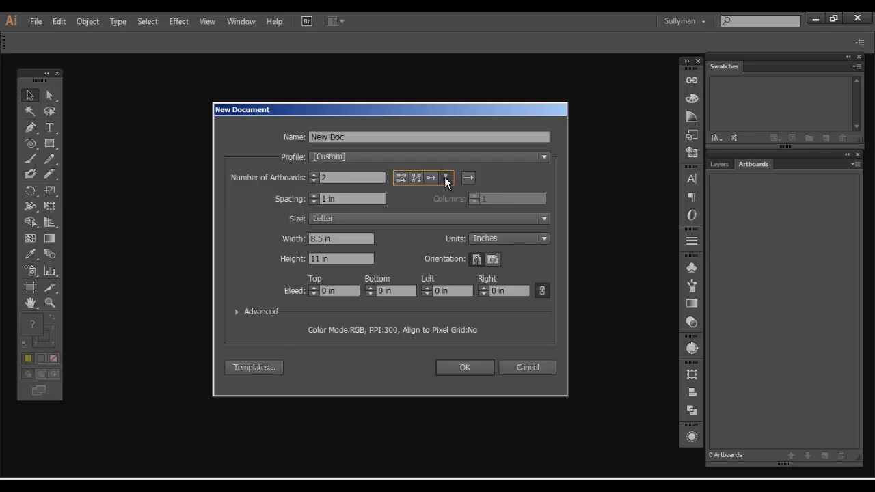
pyautogui.moveTo(431, 185)
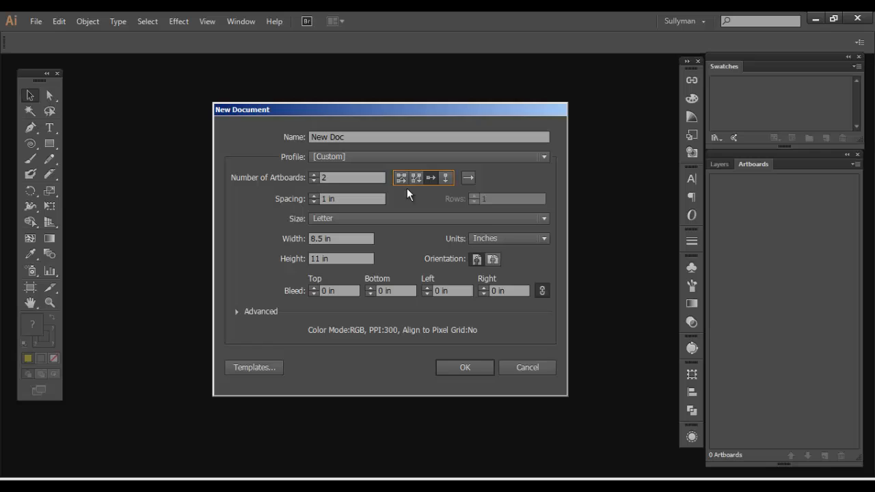
pyautogui.moveTo(303, 303)
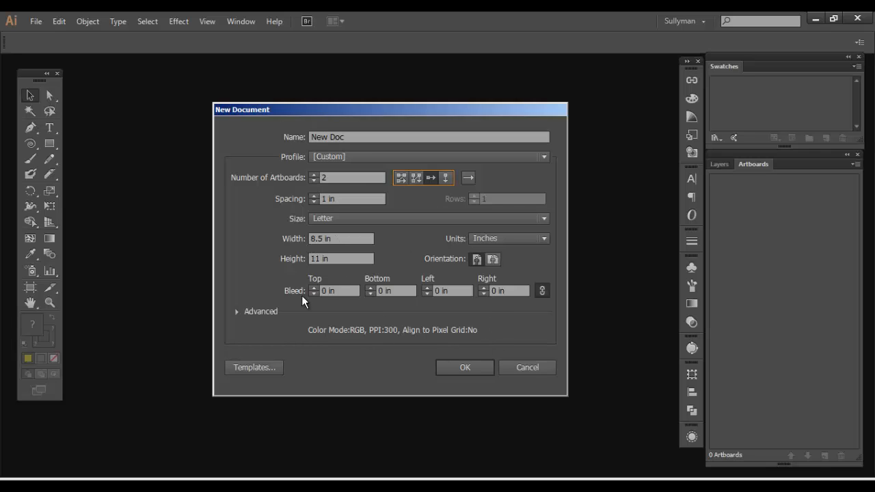
pyautogui.moveTo(329, 234)
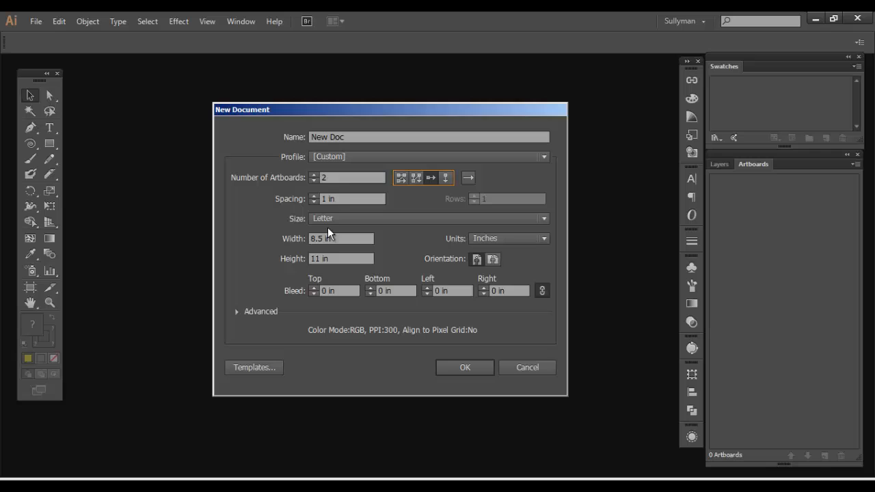
pyautogui.moveTo(457, 280)
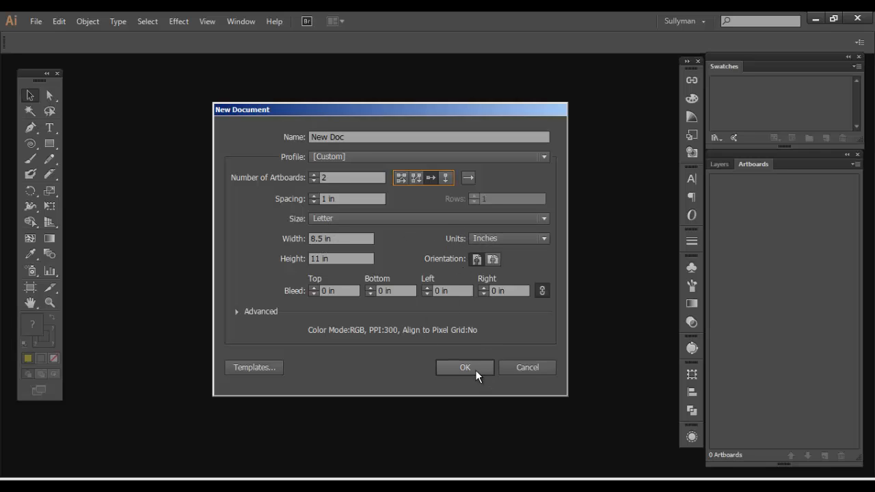
pyautogui.click(465, 367)
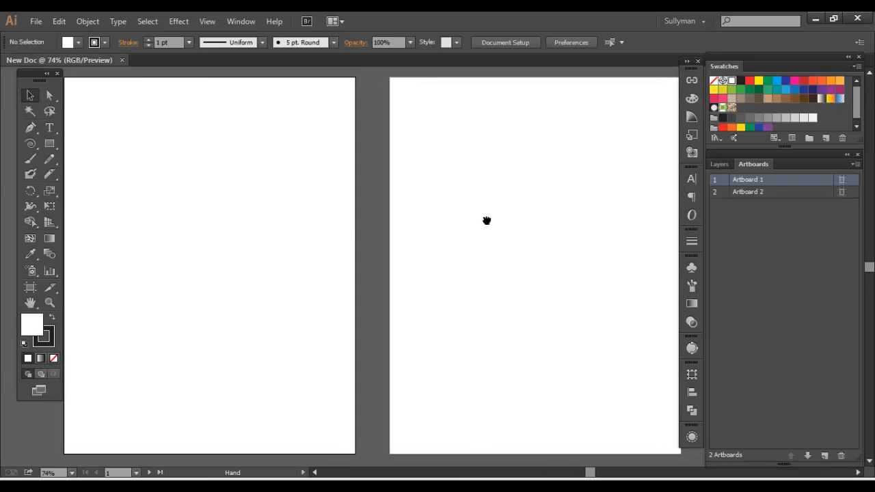
pyautogui.click(30, 96)
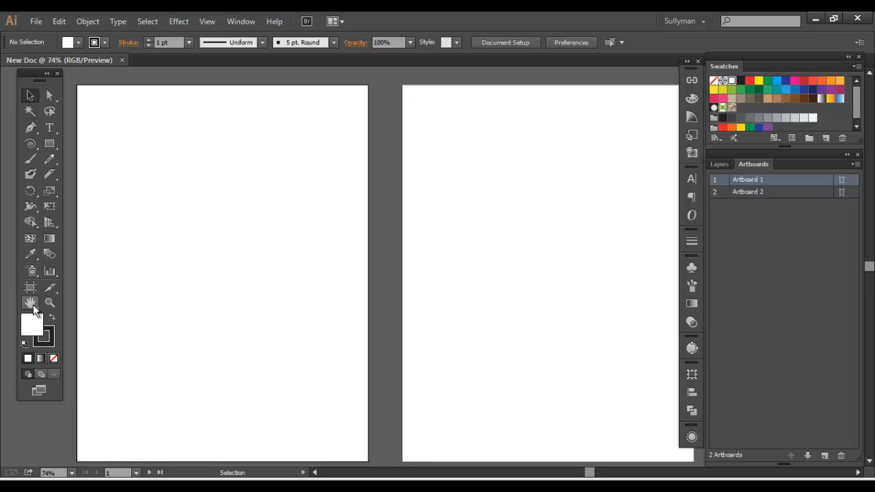
pyautogui.click(30, 304)
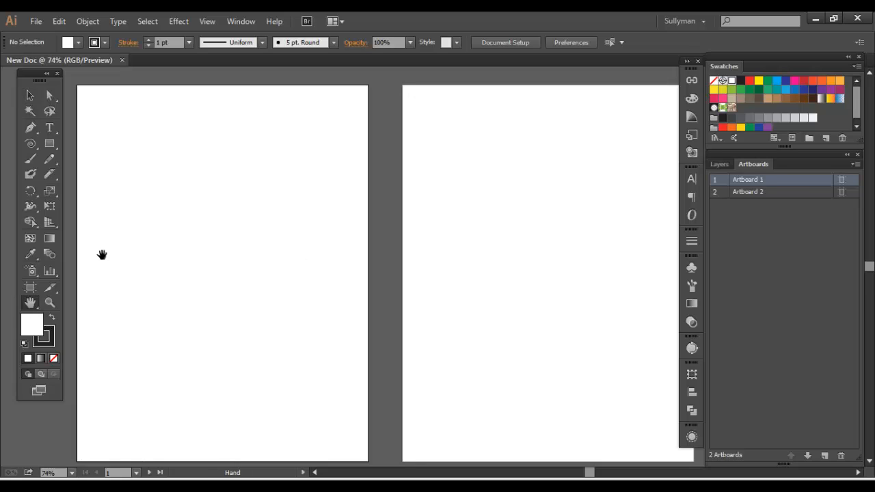
pyautogui.moveTo(30, 303)
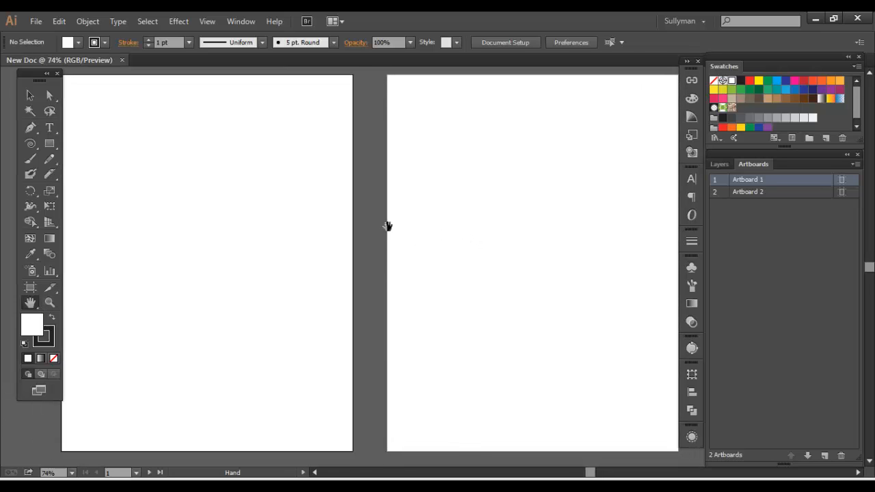
pyautogui.moveTo(30, 96)
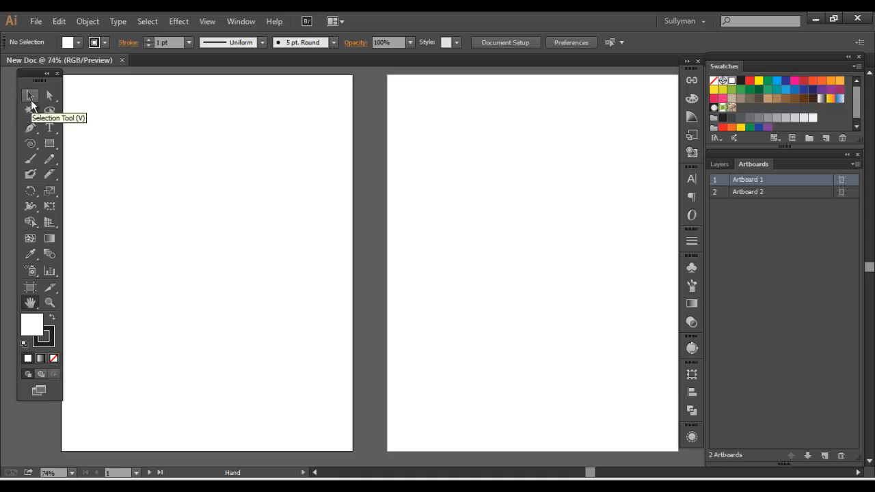
pyautogui.moveTo(243, 197)
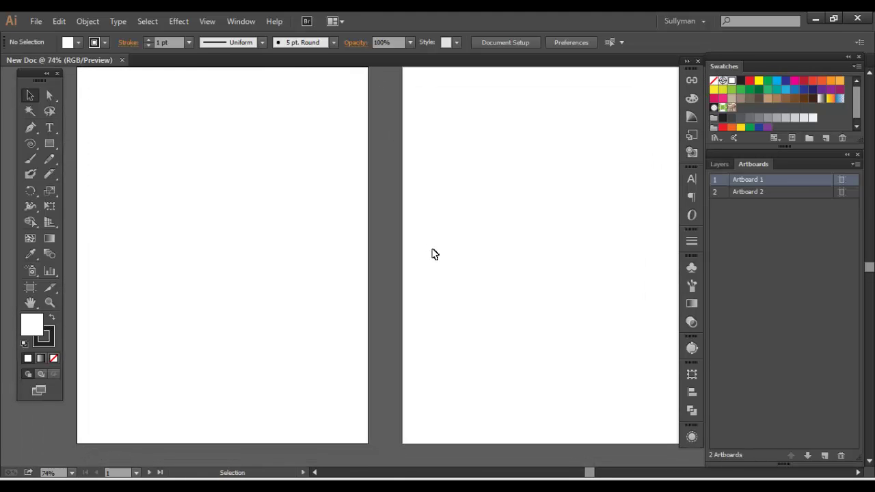
pyautogui.moveTo(405, 194)
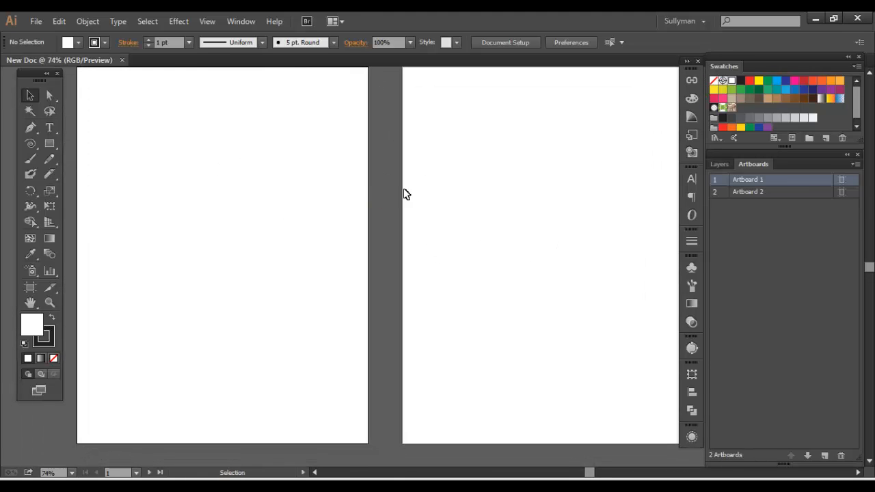
pyautogui.moveTo(388, 200)
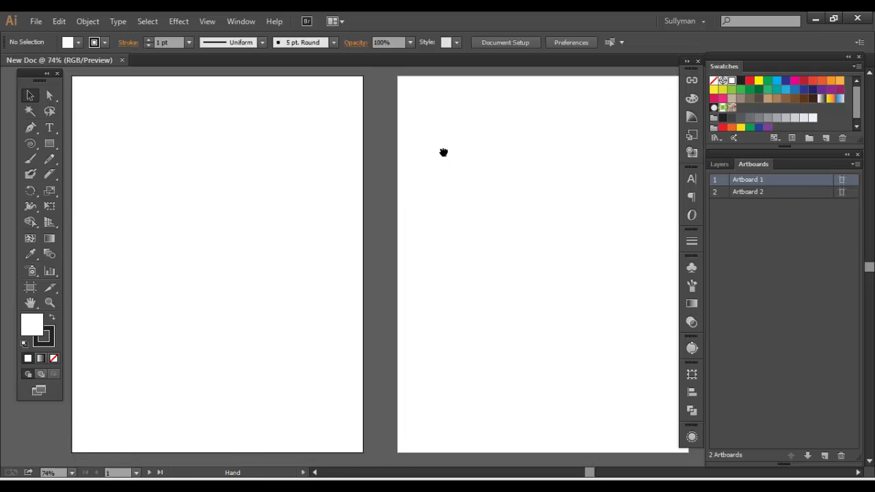
pyautogui.moveTo(372, 145)
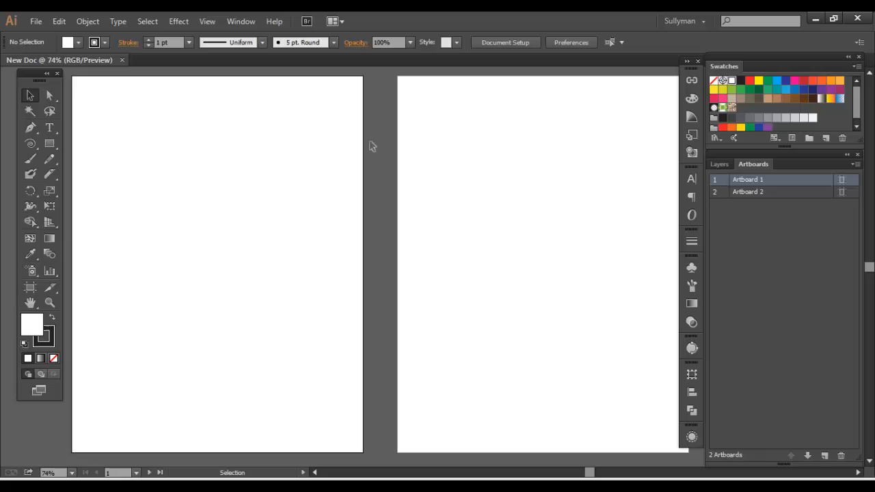
pyautogui.moveTo(211, 197)
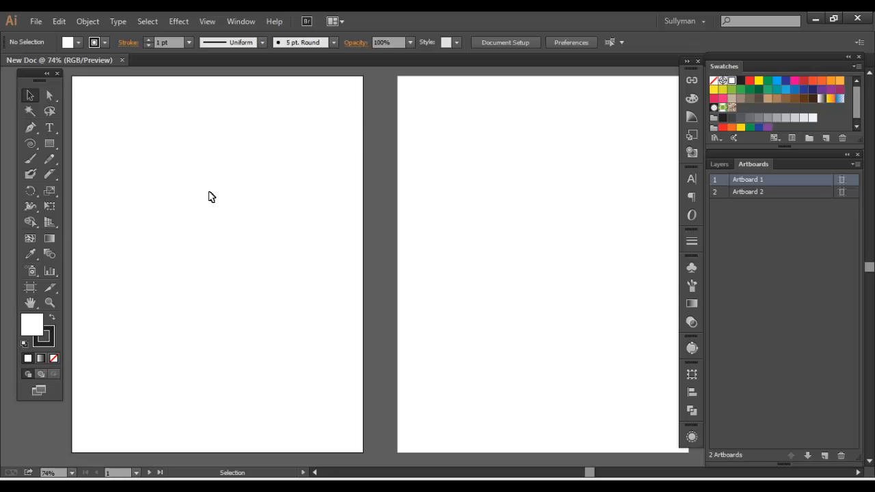
pyautogui.moveTo(171, 175)
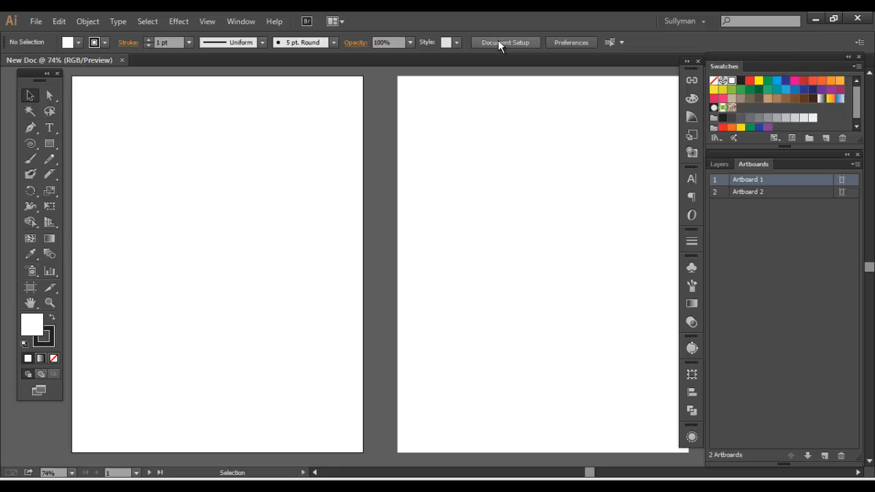
# - Enter artboard editing mode from Document Setup with Artboard 1 active
pyautogui.click(506, 41)
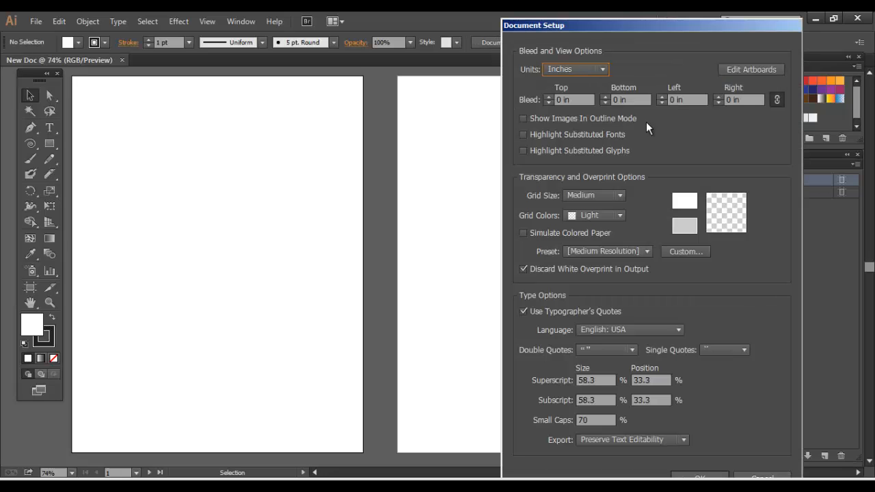
pyautogui.moveTo(650, 25); pyautogui.dragTo(573, 19)
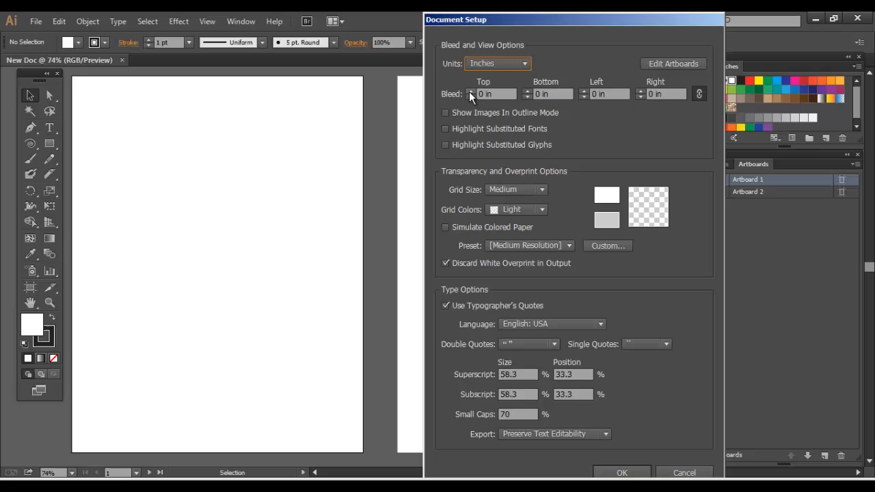
pyautogui.moveTo(673, 64)
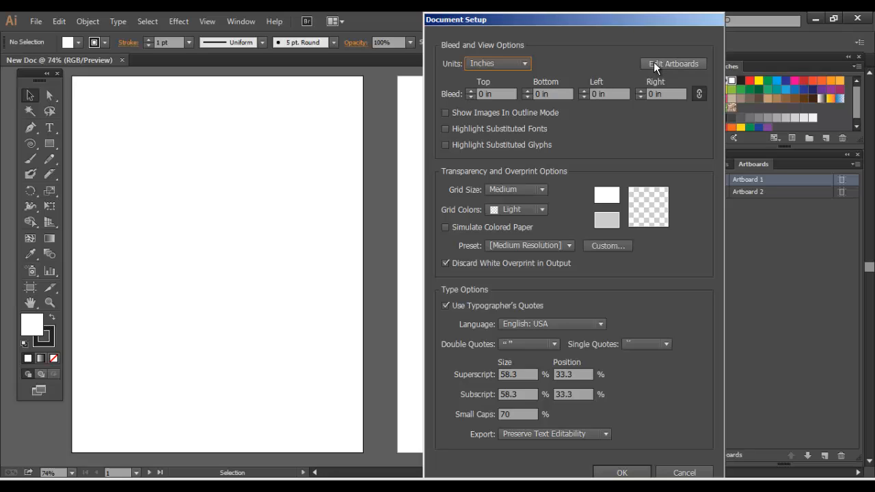
pyautogui.moveTo(673, 68)
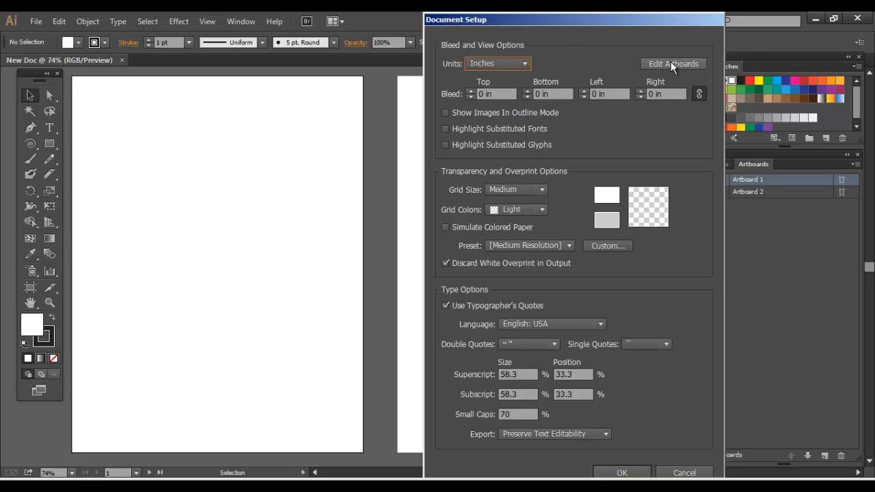
pyautogui.click(673, 64)
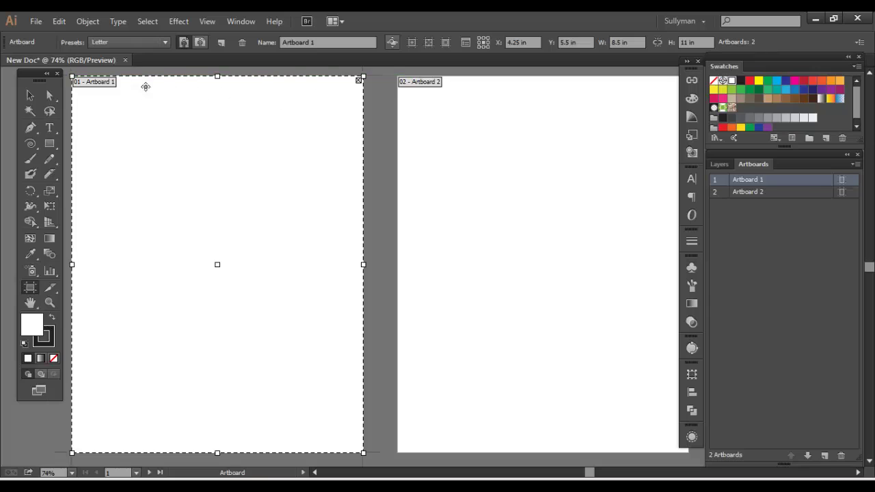
pyautogui.moveTo(540, 22)
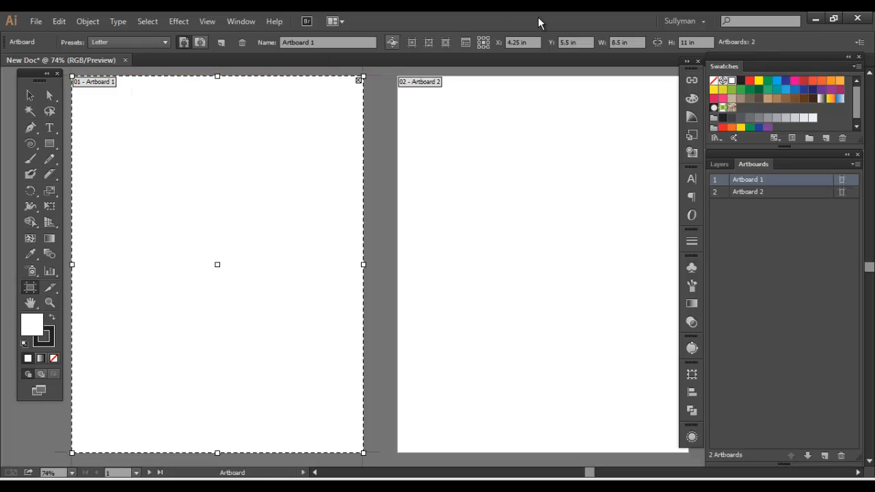
pyautogui.moveTo(241, 137)
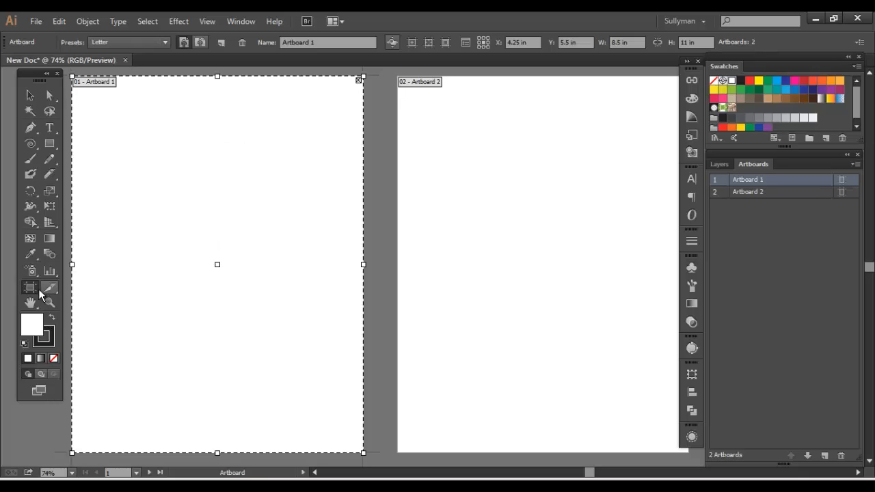
pyautogui.moveTo(30, 287)
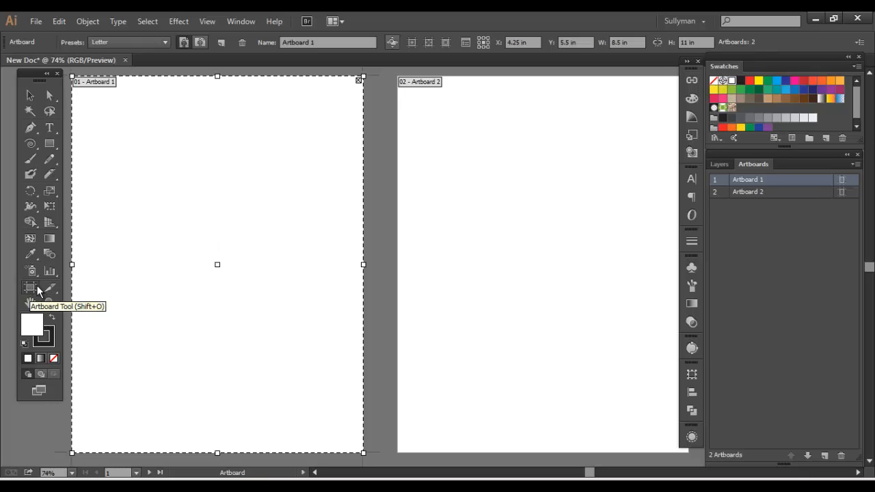
pyautogui.moveTo(509, 57)
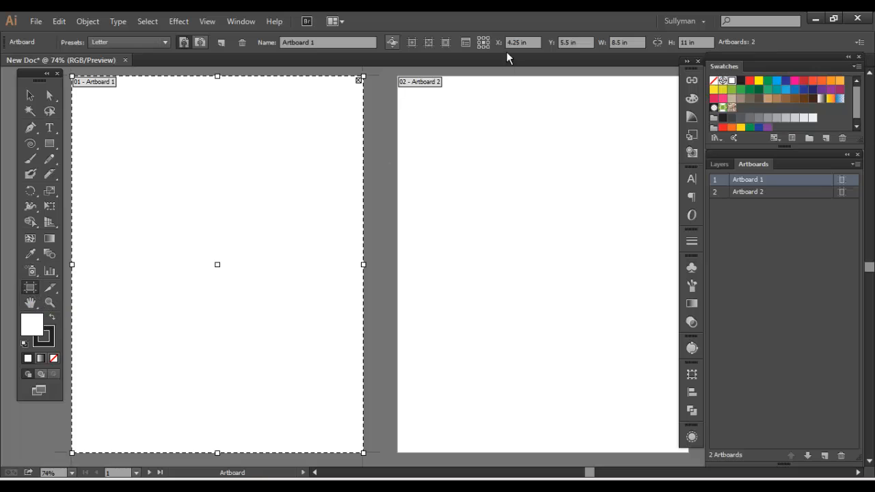
pyautogui.moveTo(519, 42)
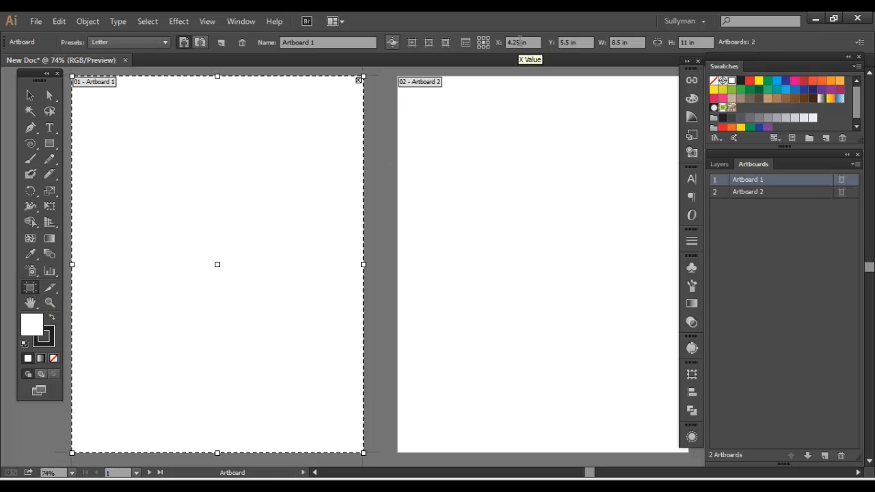
pyautogui.moveTo(101, 89)
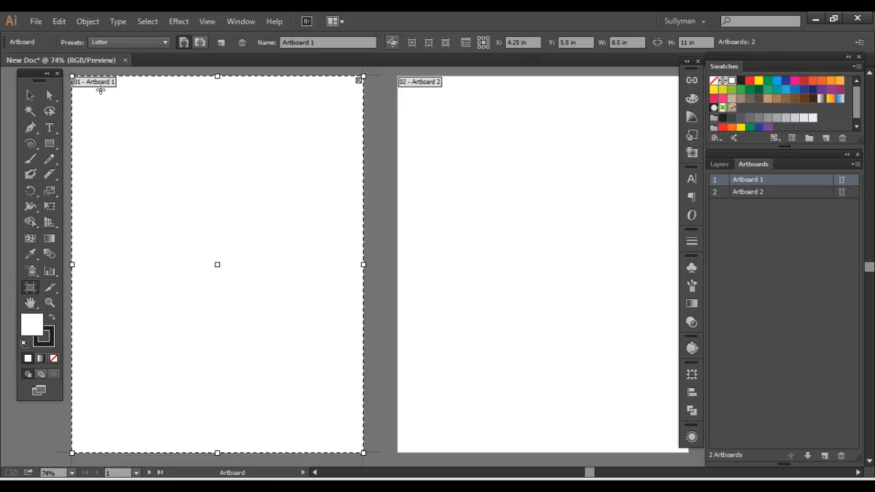
pyautogui.moveTo(487, 148)
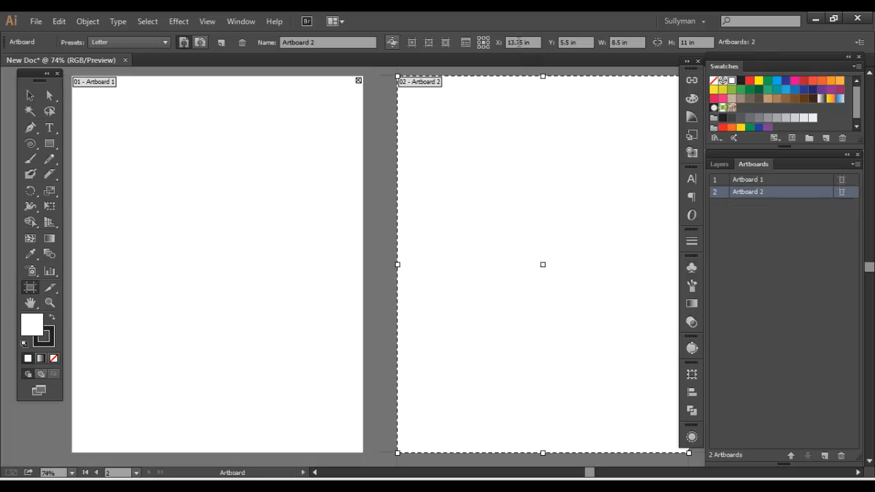
# - Make Artboard 2 the active artboard so its preset becomes Custom
pyautogui.click(748, 179)
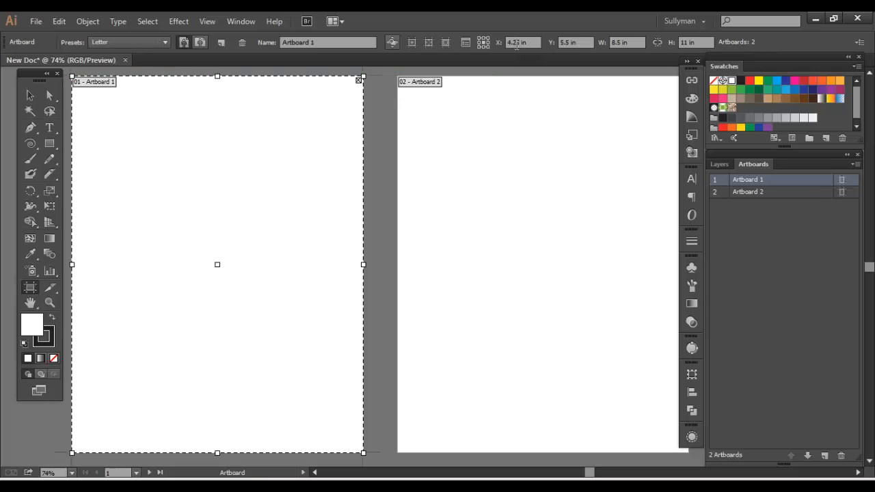
pyautogui.click(748, 192)
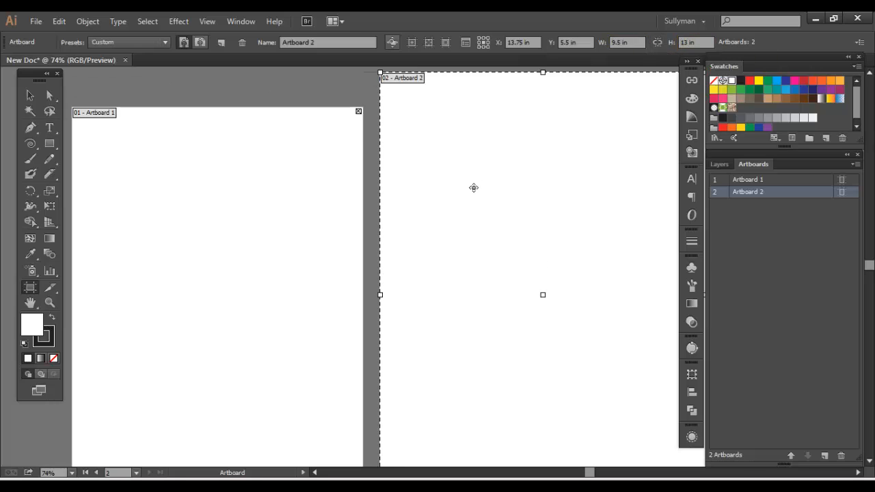
# - Shrink Artboard 2 to about 5.77 by 7.27 inches, undoing an accidental duplicate
pyautogui.scroll(-3)
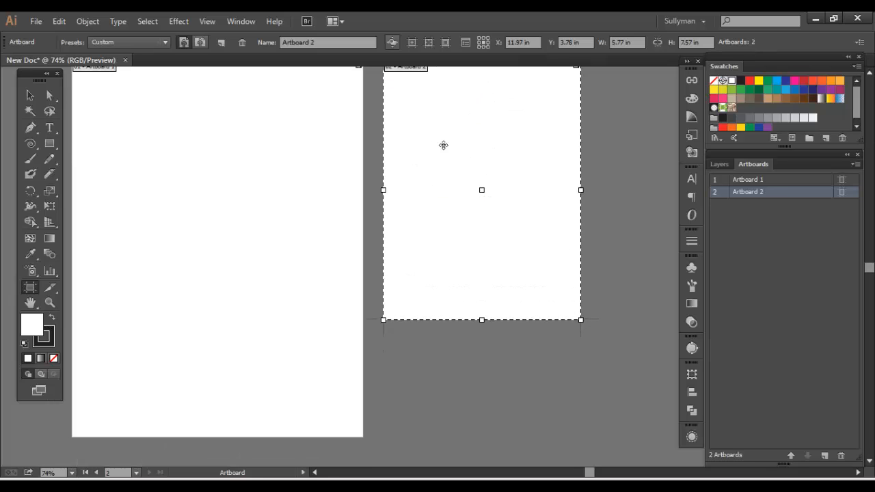
pyautogui.moveTo(457, 171)
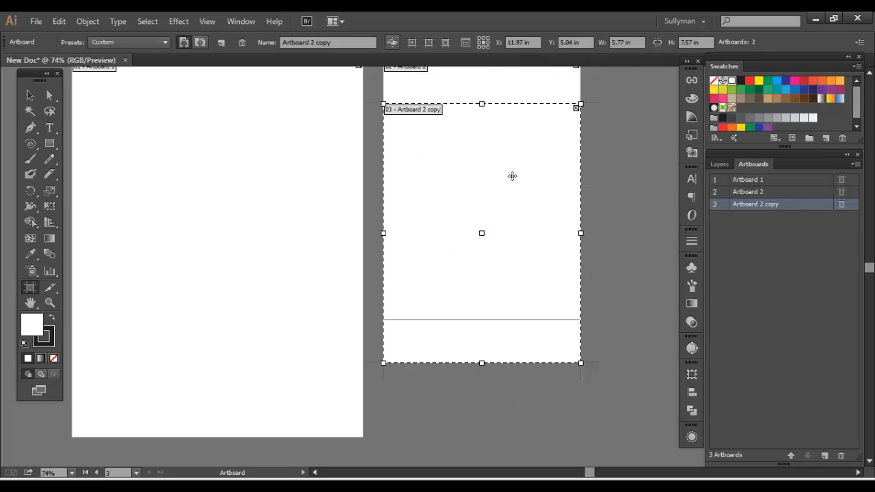
pyautogui.moveTo(513, 175); pyautogui.dragTo(542, 177)
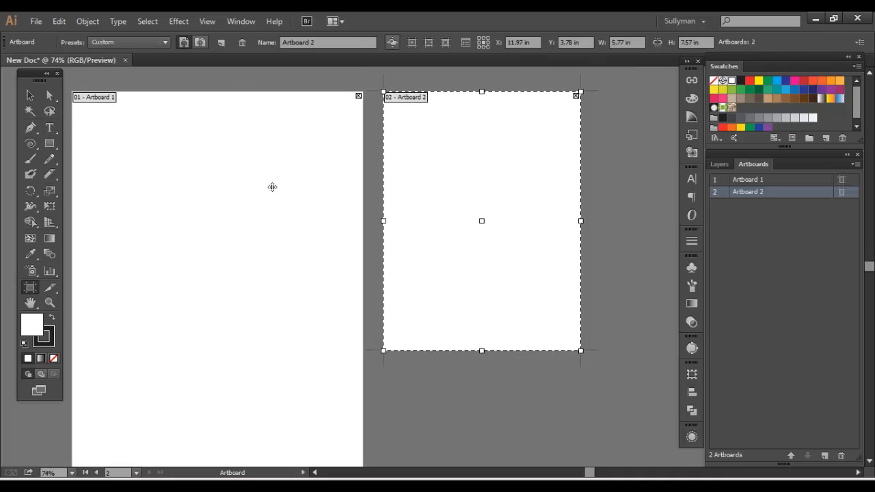
pyautogui.moveTo(241, 22)
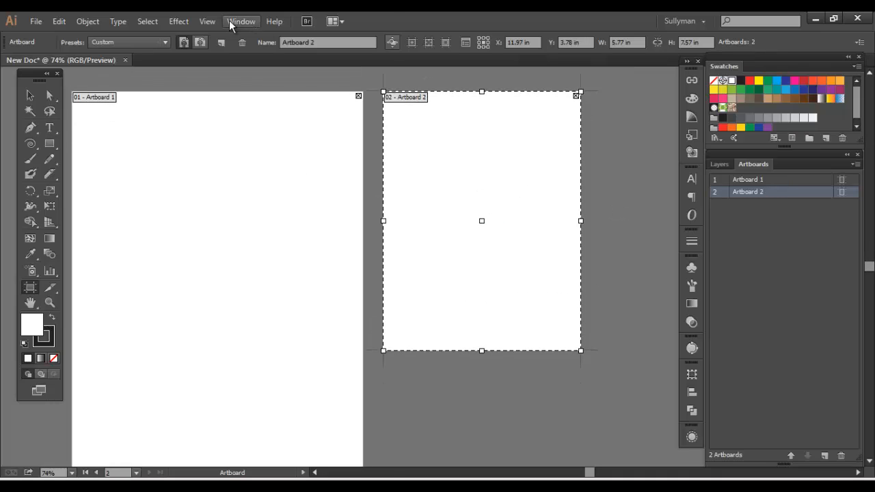
# - Reorder Artboard 2 first via the Artboards panel and scatter red rectangle copies over the left artboard
pyautogui.click(241, 21)
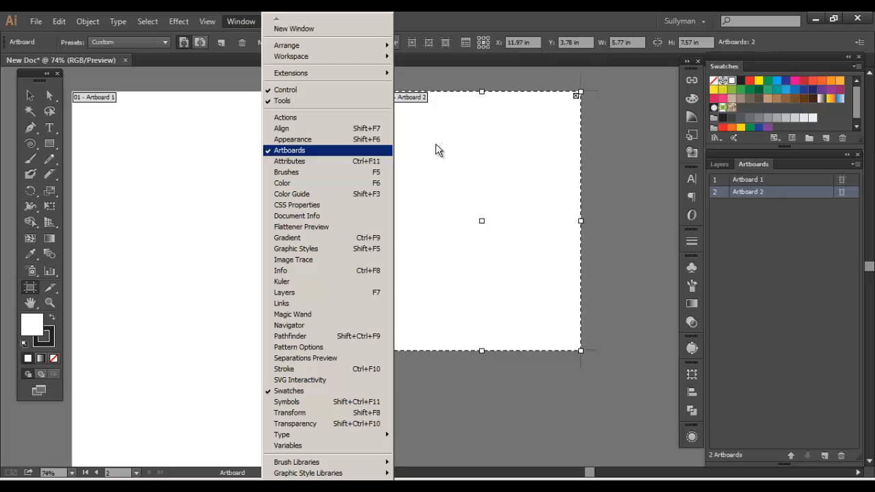
pyautogui.moveTo(299, 153)
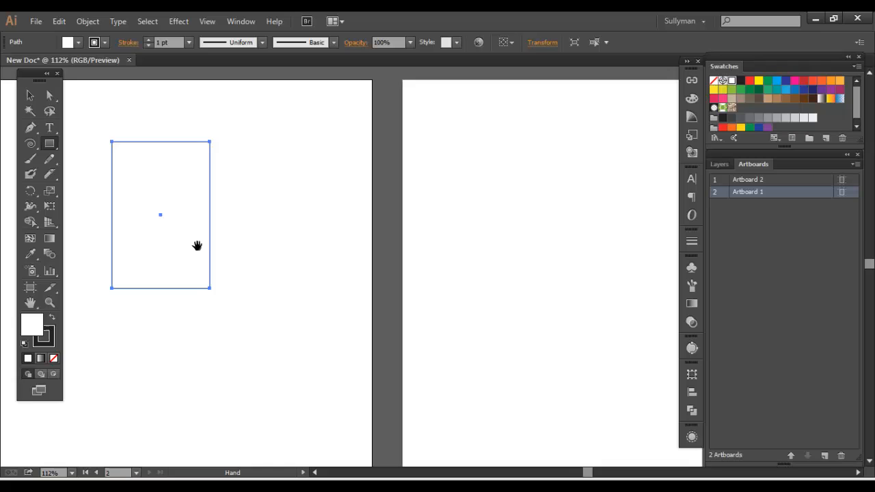
pyautogui.click(749, 79)
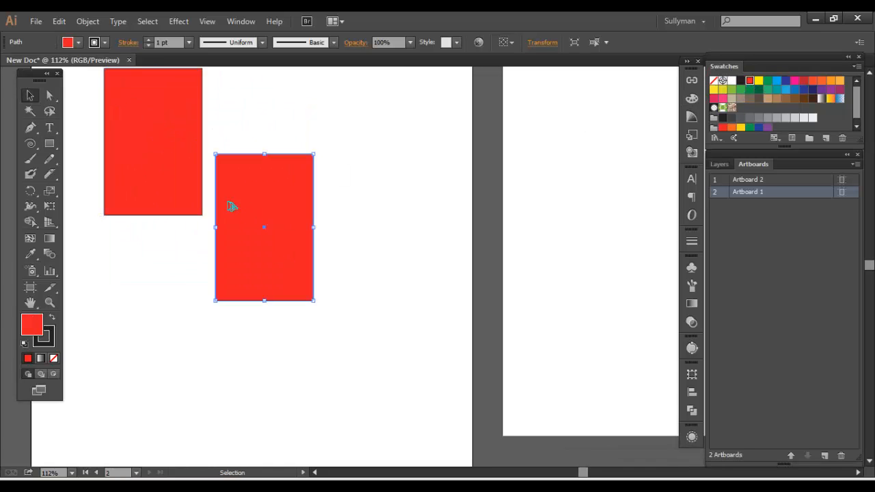
pyautogui.moveTo(264, 227); pyautogui.dragTo(389, 184)
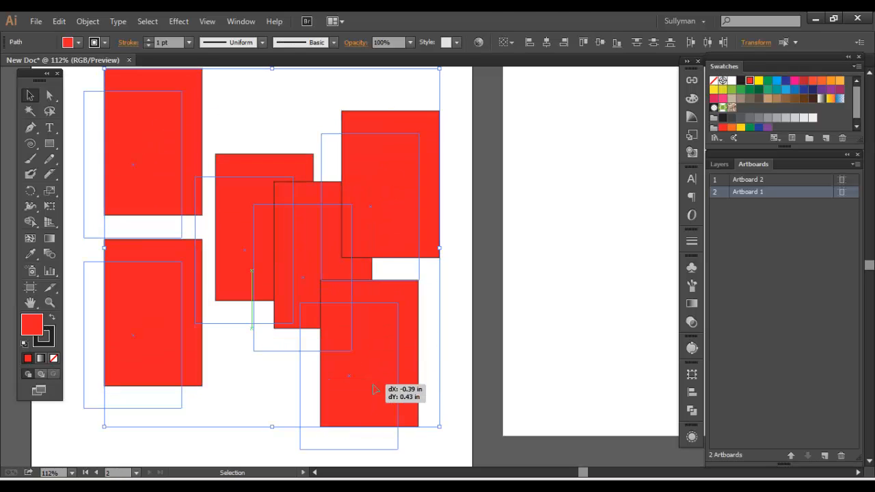
pyautogui.click(450, 183)
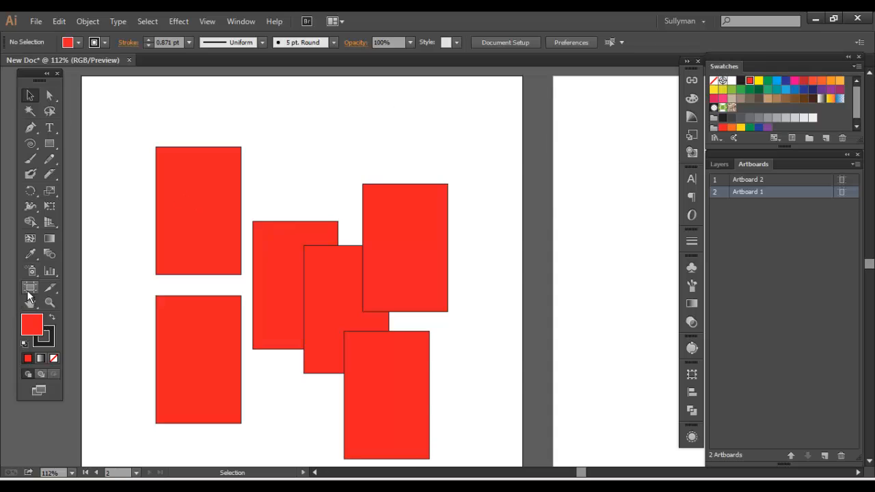
# - Rename Artboard 1, holding the red rectangles, to 'Squares'
pyautogui.click(30, 287)
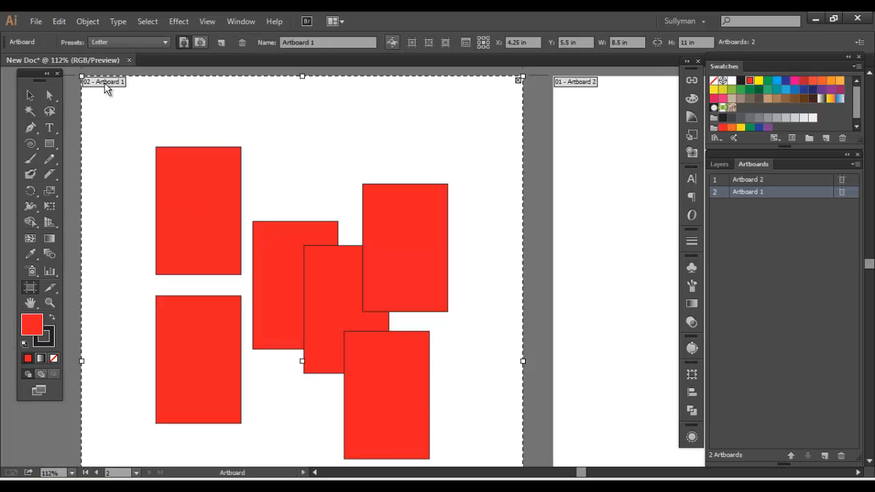
pyautogui.doubleClick(748, 191)
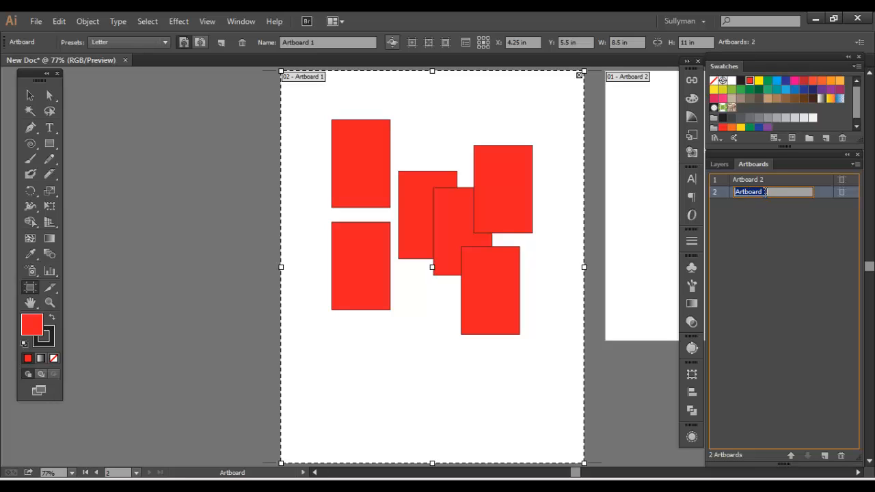
pyautogui.write('Squares')
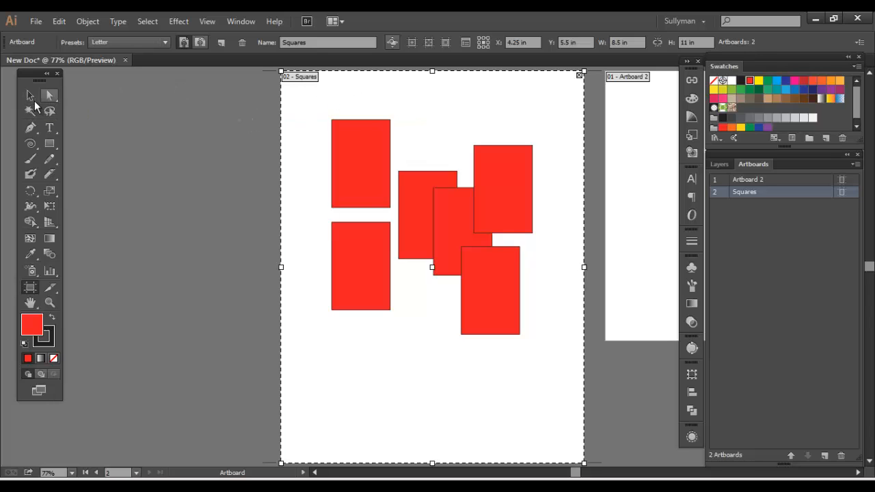
pyautogui.moveTo(30, 96)
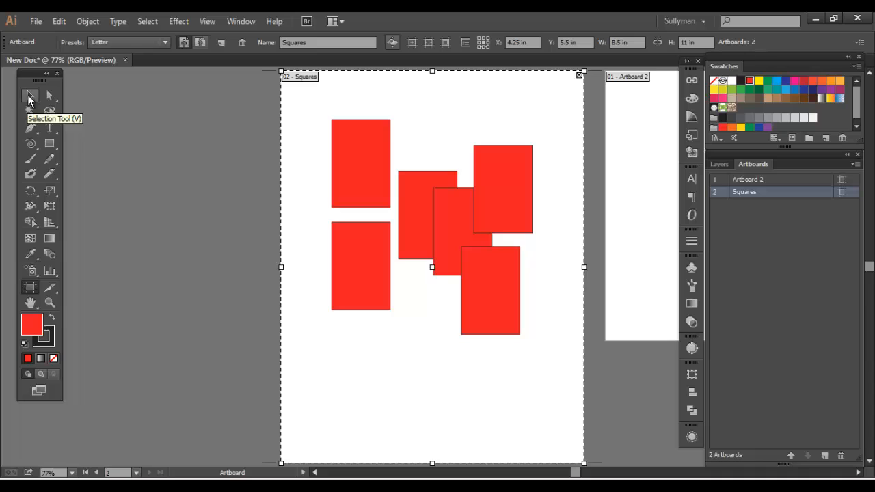
pyautogui.moveTo(49, 143)
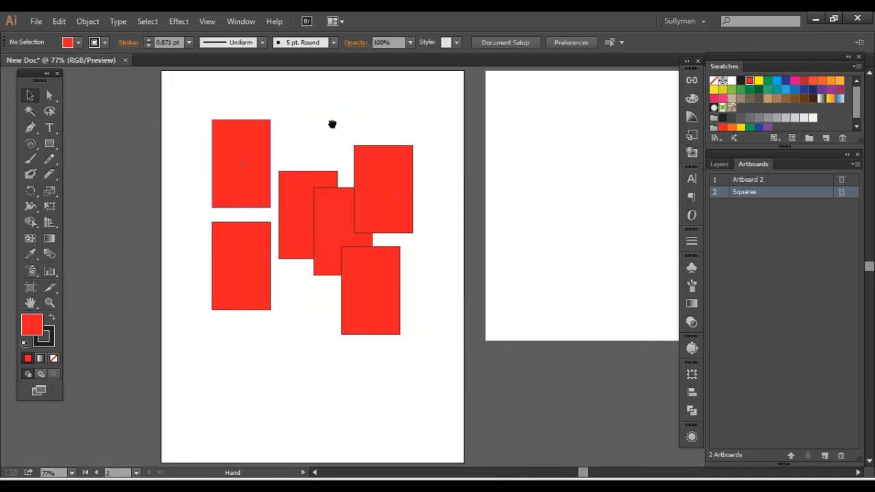
pyautogui.moveTo(374, 175)
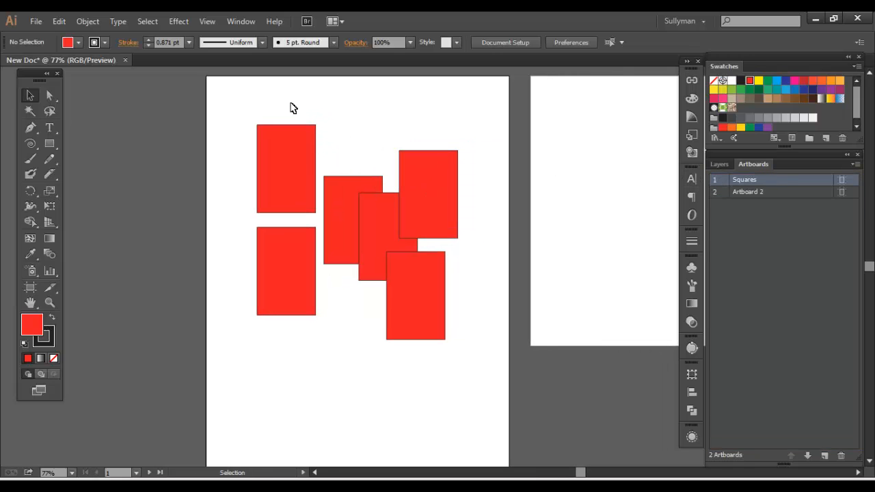
pyautogui.moveTo(271, 131)
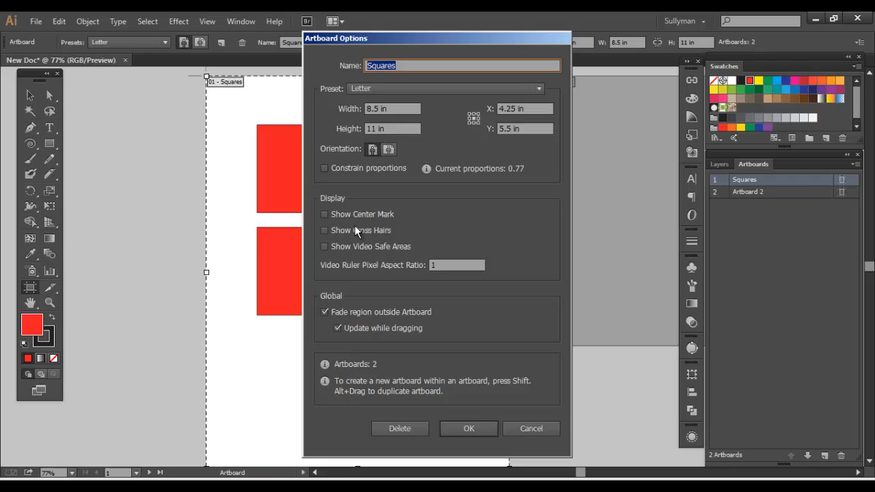
pyautogui.moveTo(458, 405)
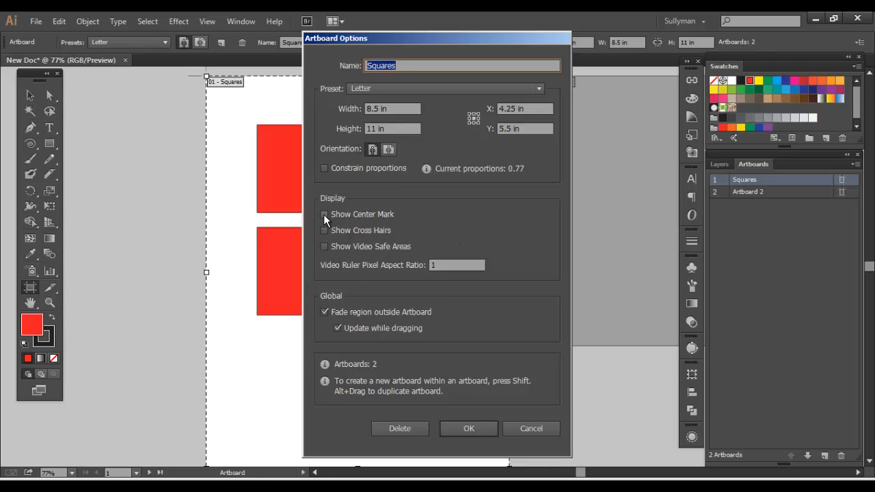
pyautogui.moveTo(367, 246)
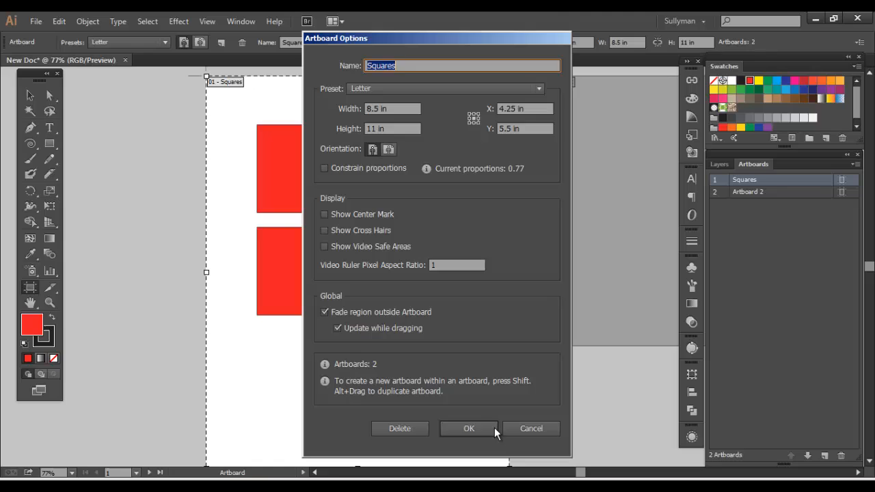
pyautogui.click(469, 428)
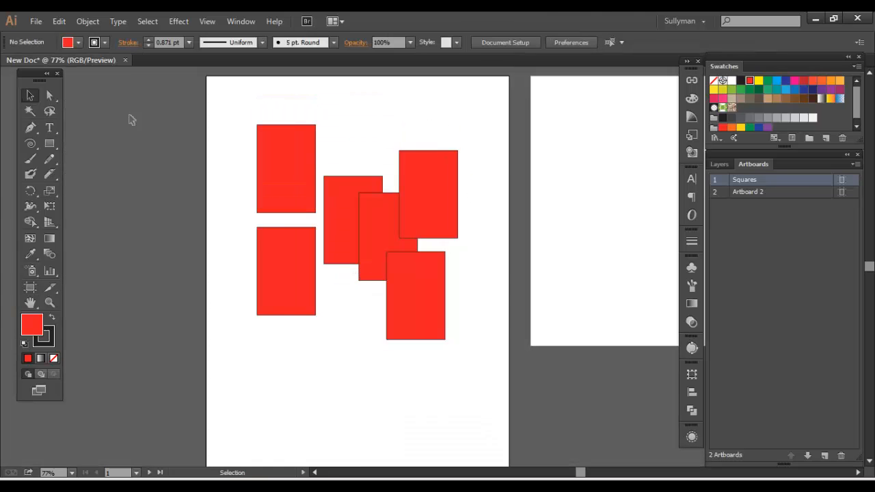
# - Show the center mark, cross hairs and video-safe areas on the Squares artboard
pyautogui.click(30, 287)
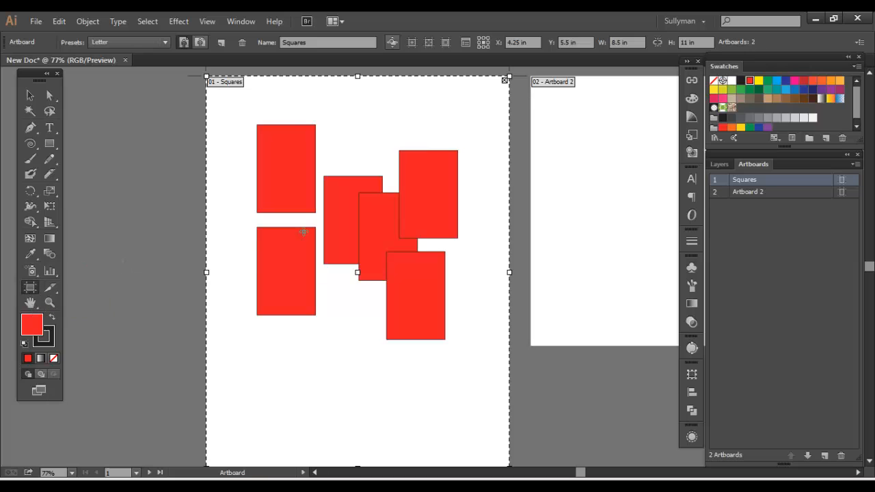
pyautogui.moveTo(413, 42)
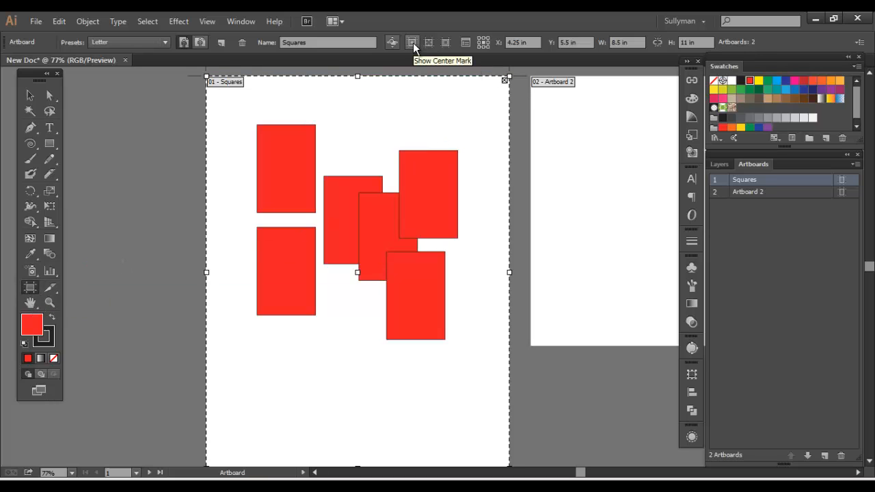
pyautogui.click(446, 42)
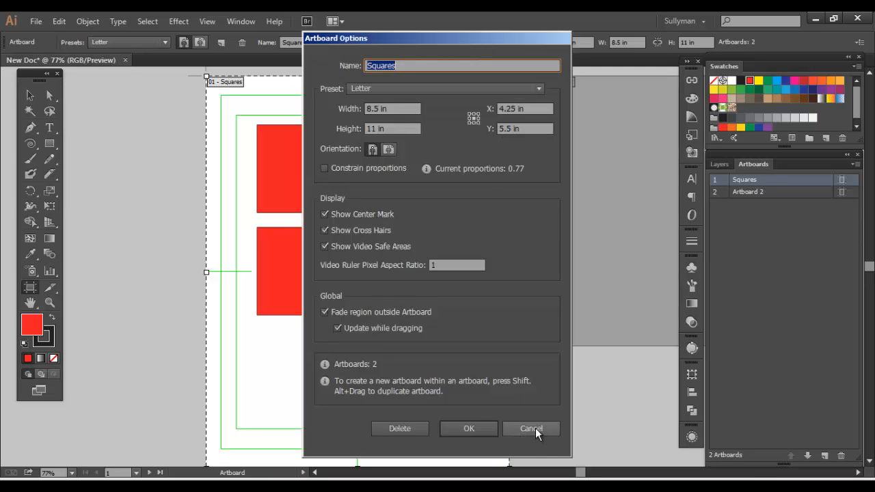
pyautogui.click(530, 430)
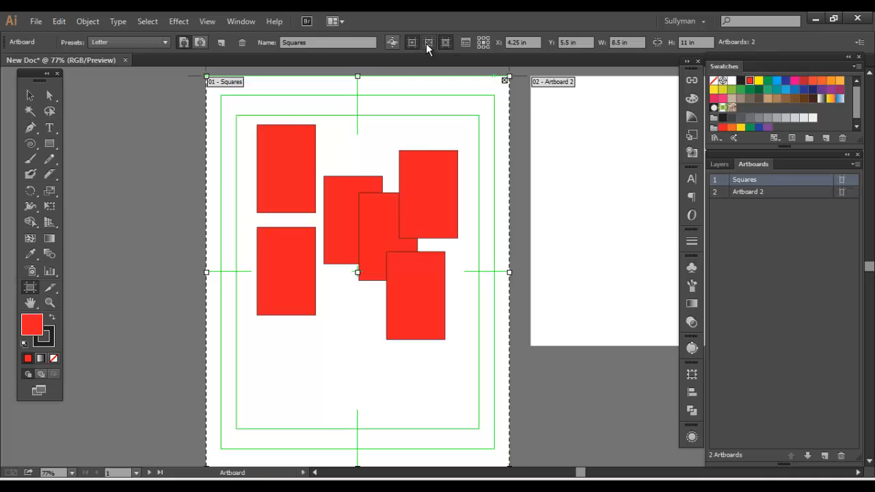
pyautogui.click(413, 42)
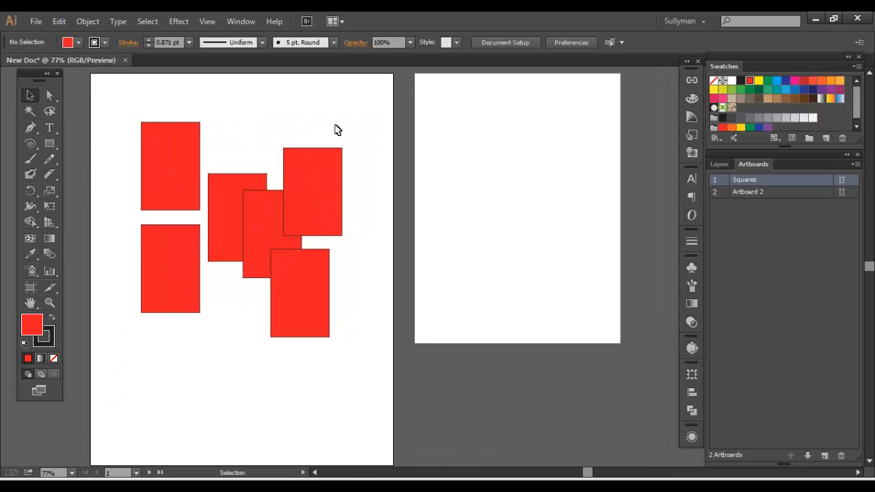
# - Delete every red rectangle from the Squares artboard, leaving it blank
pyautogui.moveTo(339, 130); pyautogui.dragTo(369, 333)
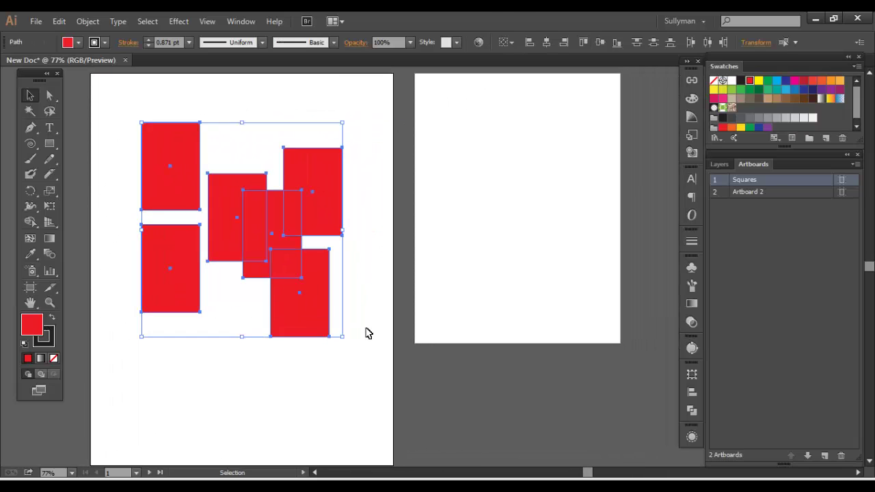
pyautogui.click(36, 22)
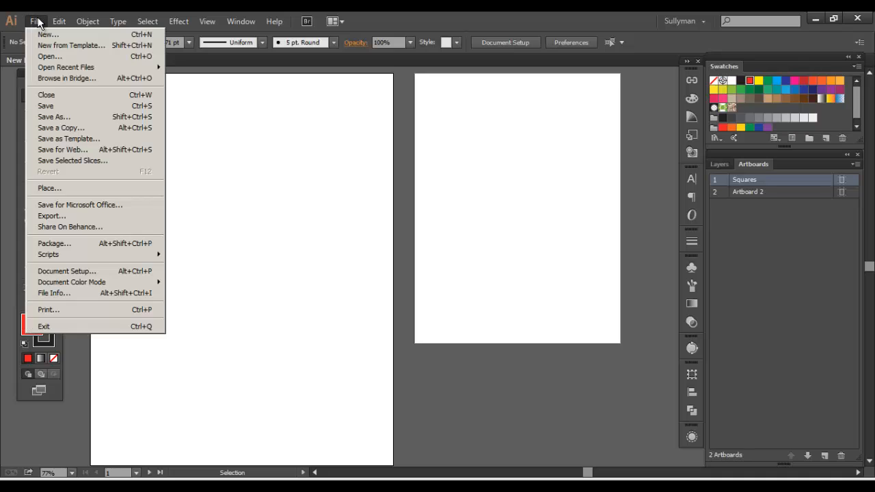
pyautogui.moveTo(69, 138)
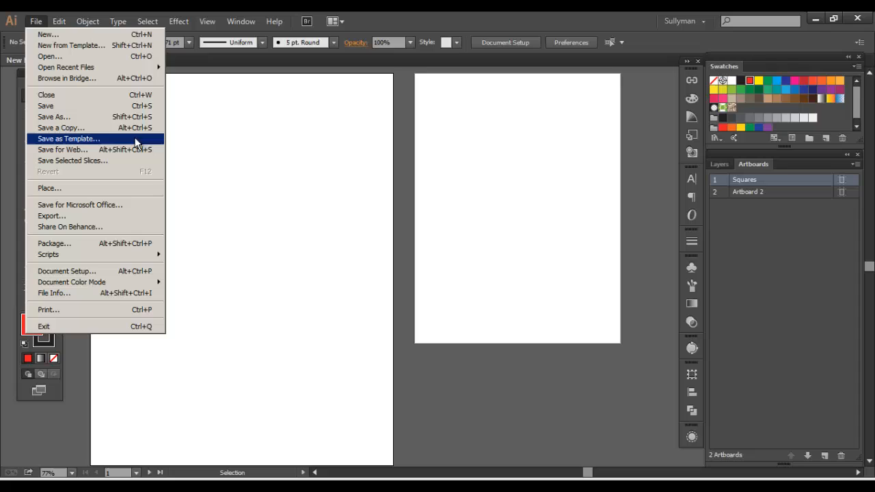
pyautogui.moveTo(301, 166)
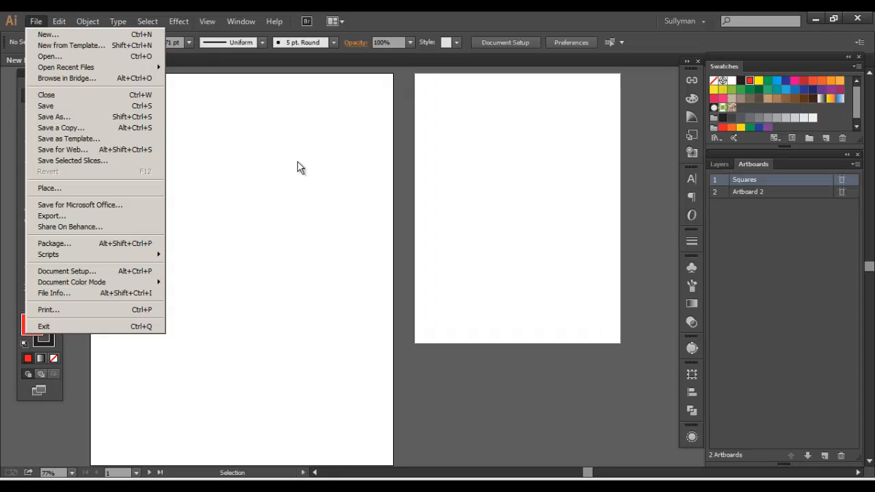
pyautogui.moveTo(256, 178)
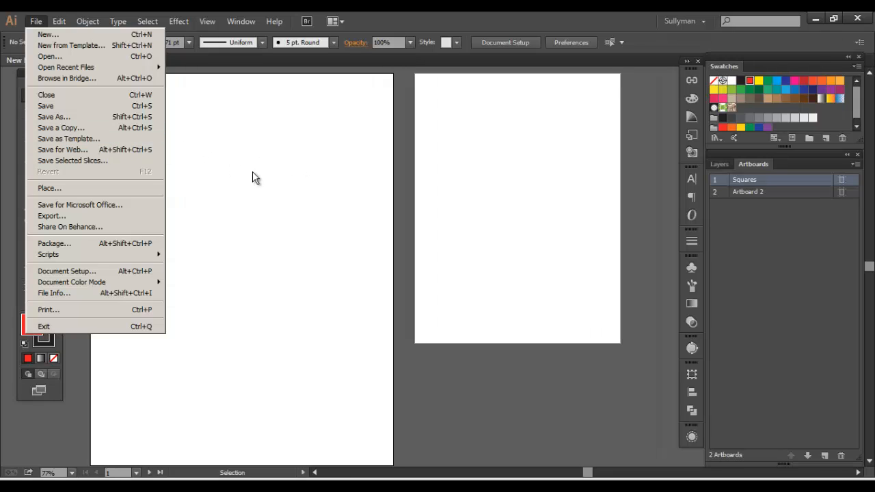
pyautogui.moveTo(68, 139)
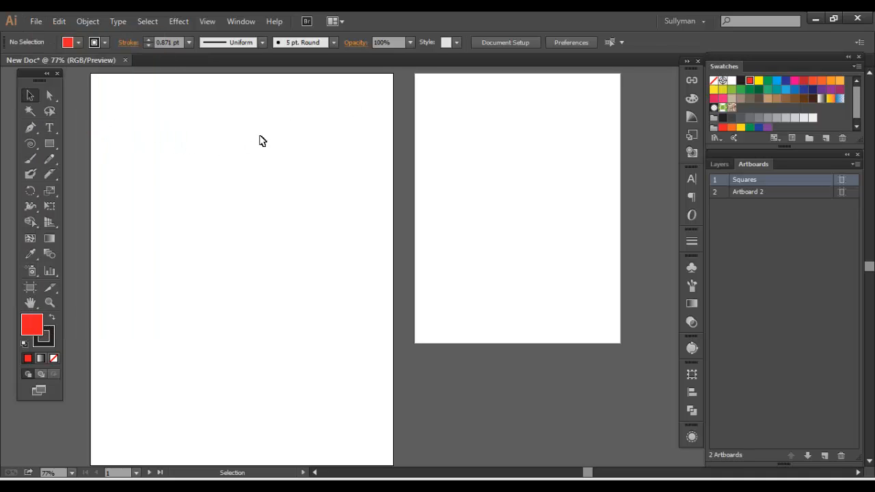
pyautogui.click(36, 22)
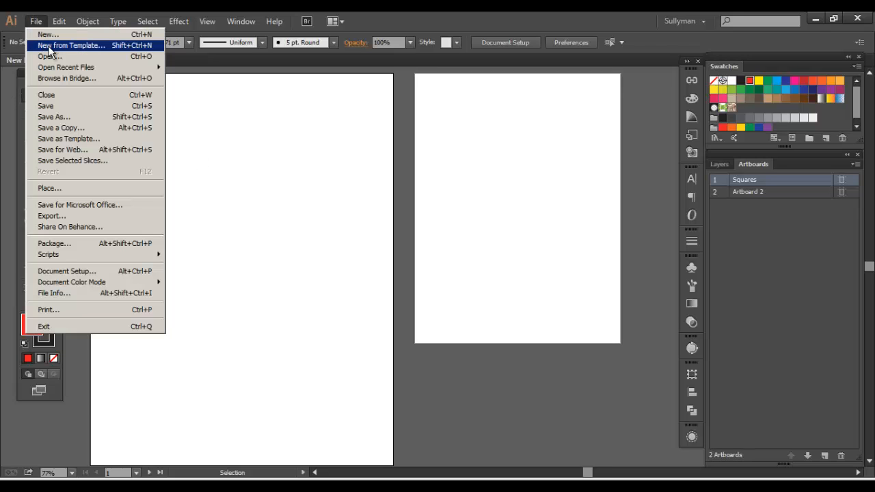
pyautogui.click(72, 45)
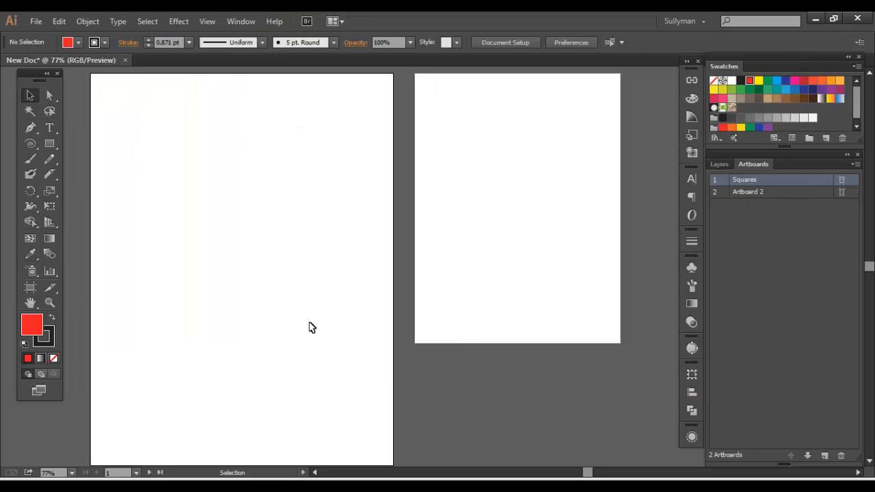
pyautogui.moveTo(280, 130)
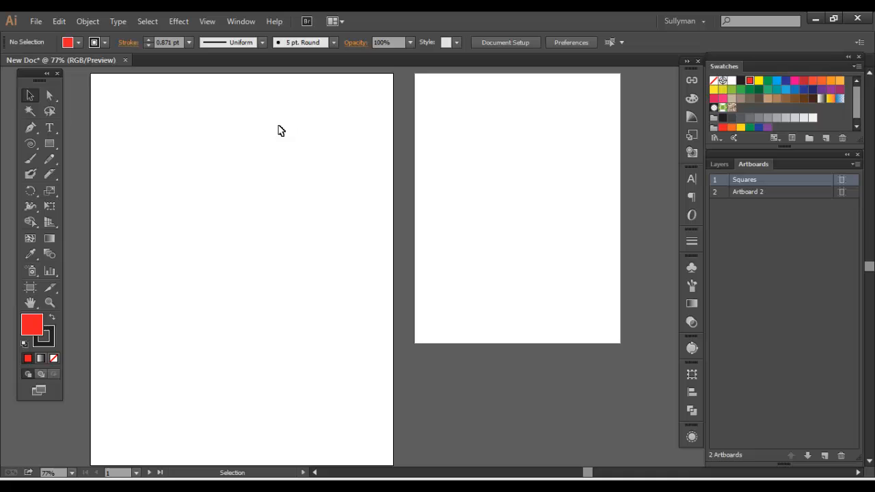
pyautogui.moveTo(277, 136)
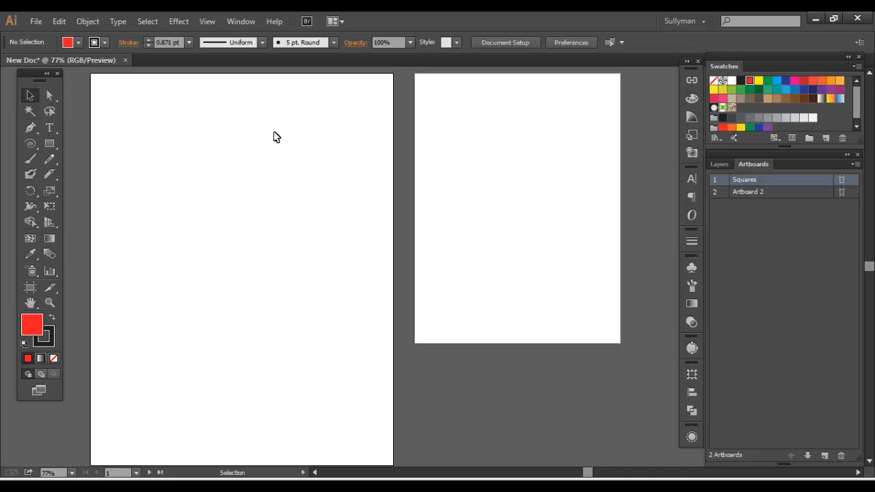
pyautogui.moveTo(782, 210)
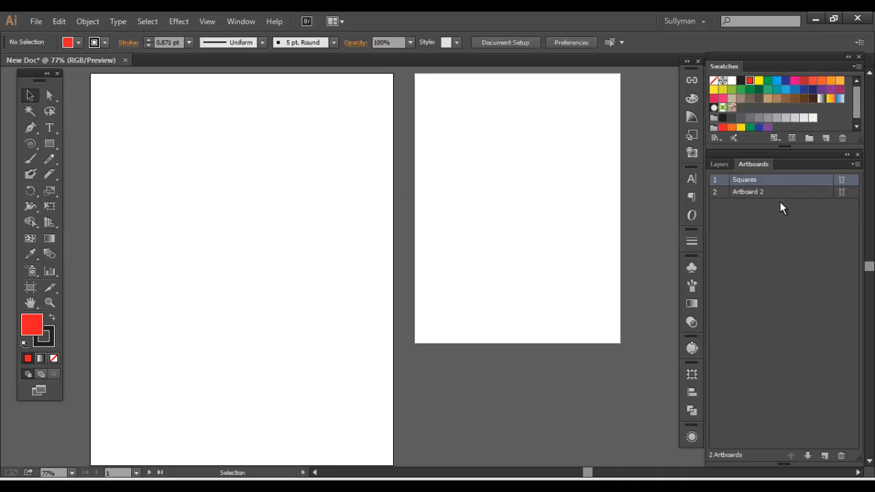
pyautogui.moveTo(793, 246)
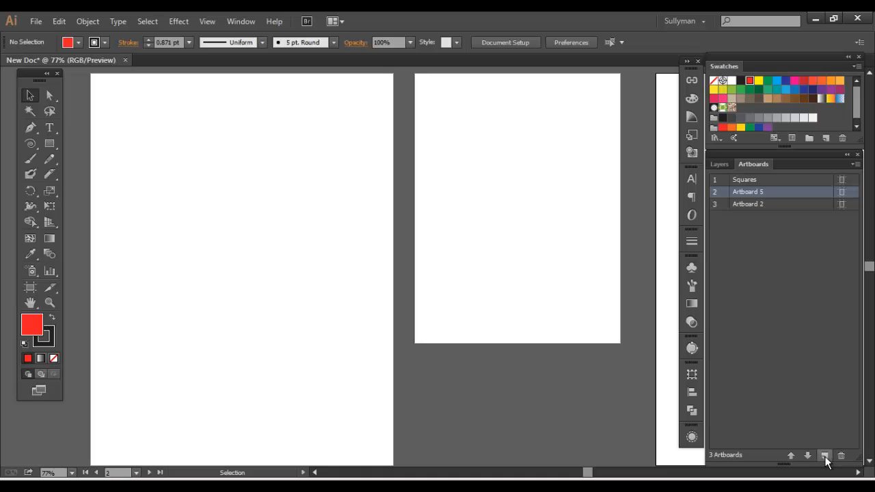
# - Move the new Artboard 3 to last place and pan to view it
pyautogui.click(809, 456)
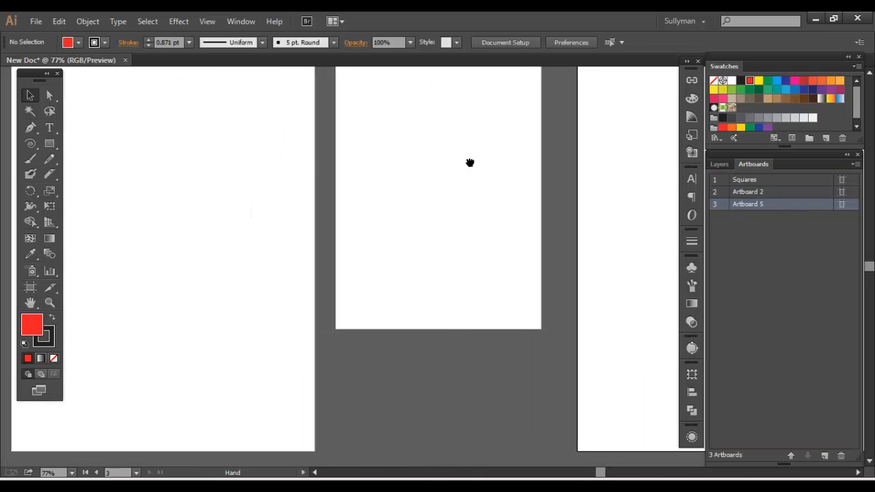
pyautogui.moveTo(470, 162); pyautogui.dragTo(424, 170)
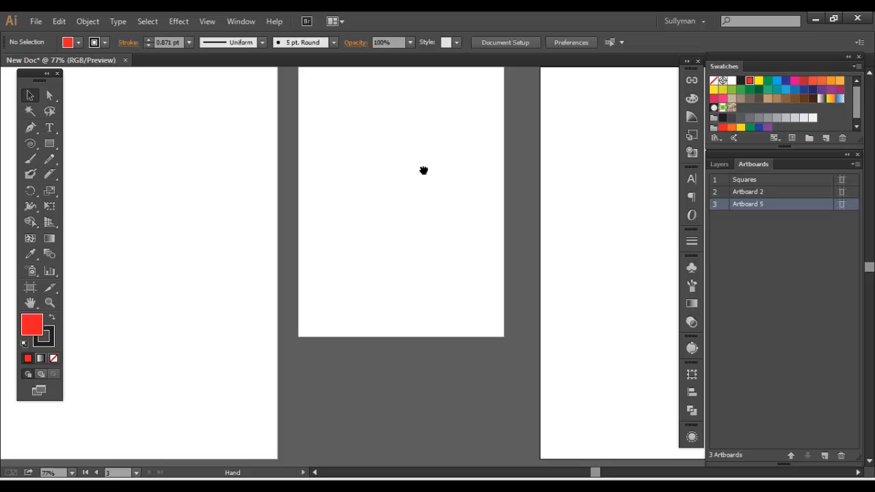